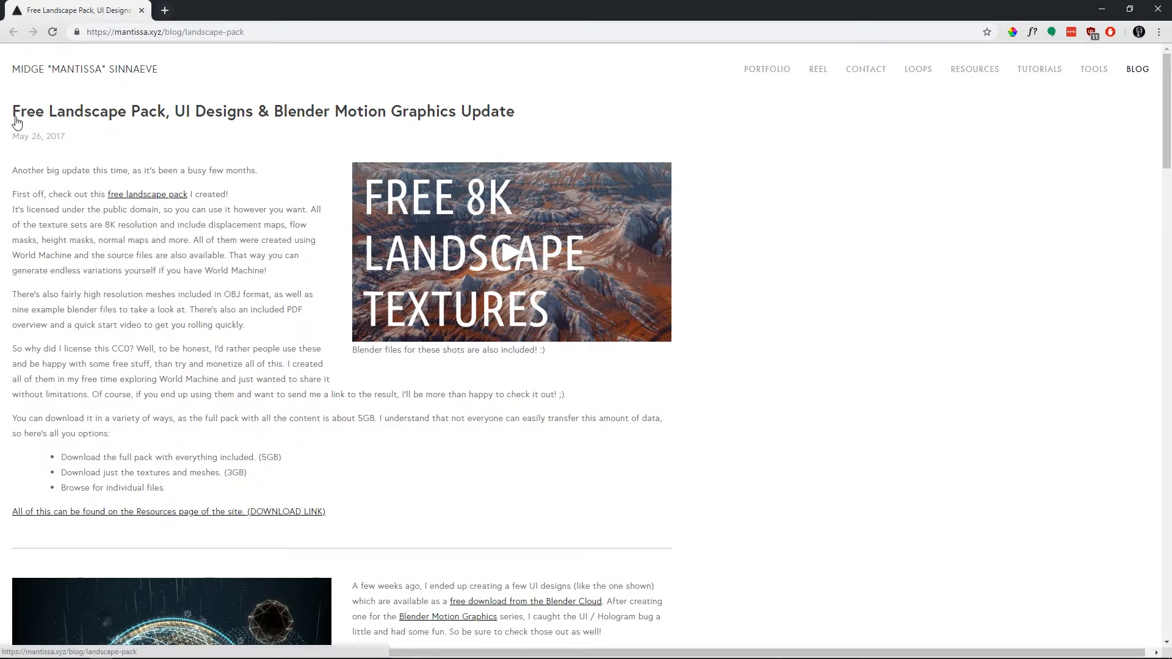
{"action": "mouse_move", "coordinate": [444, 208]}
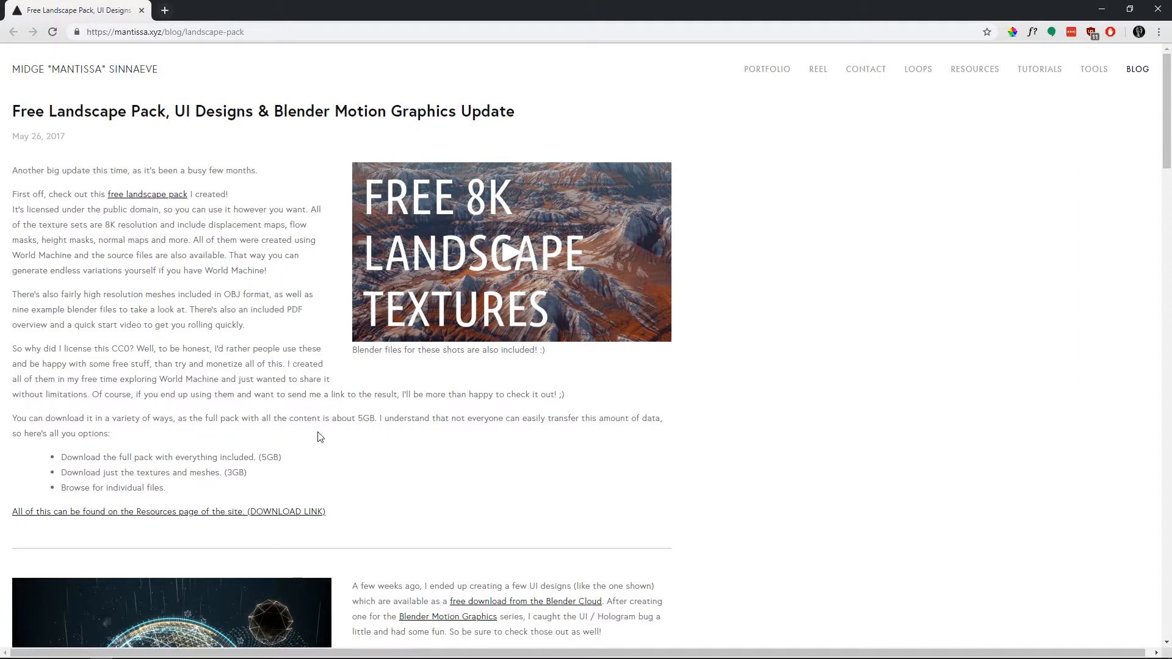
{"action": "mouse_move", "coordinate": [465, 493]}
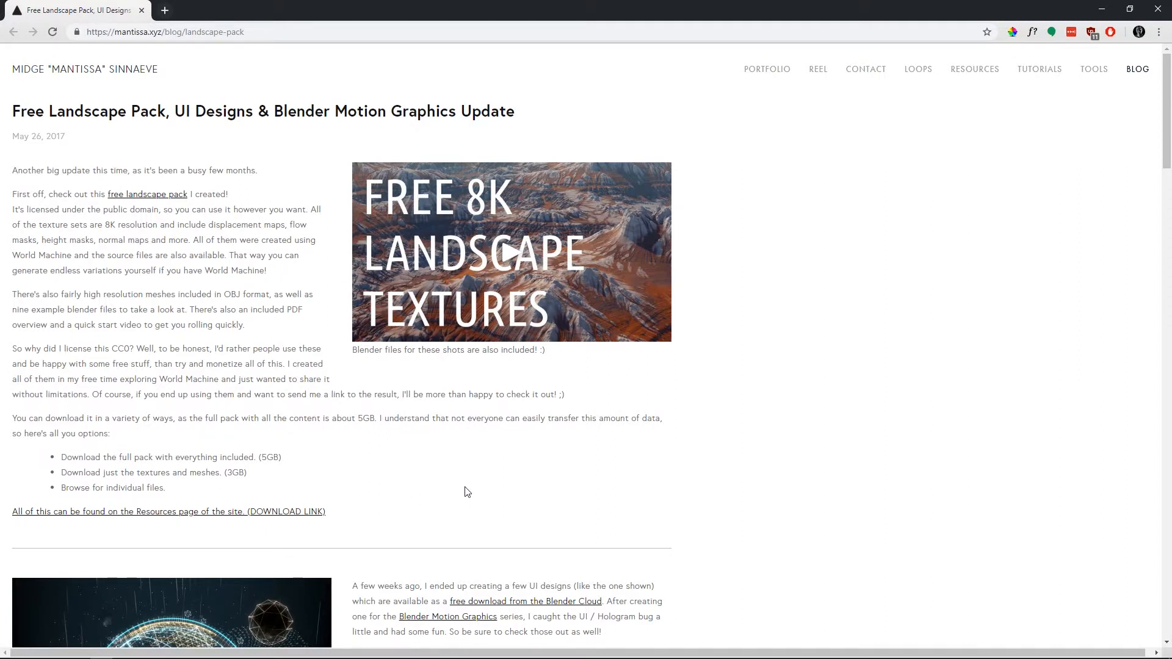
{"action": "mouse_move", "coordinate": [441, 480]}
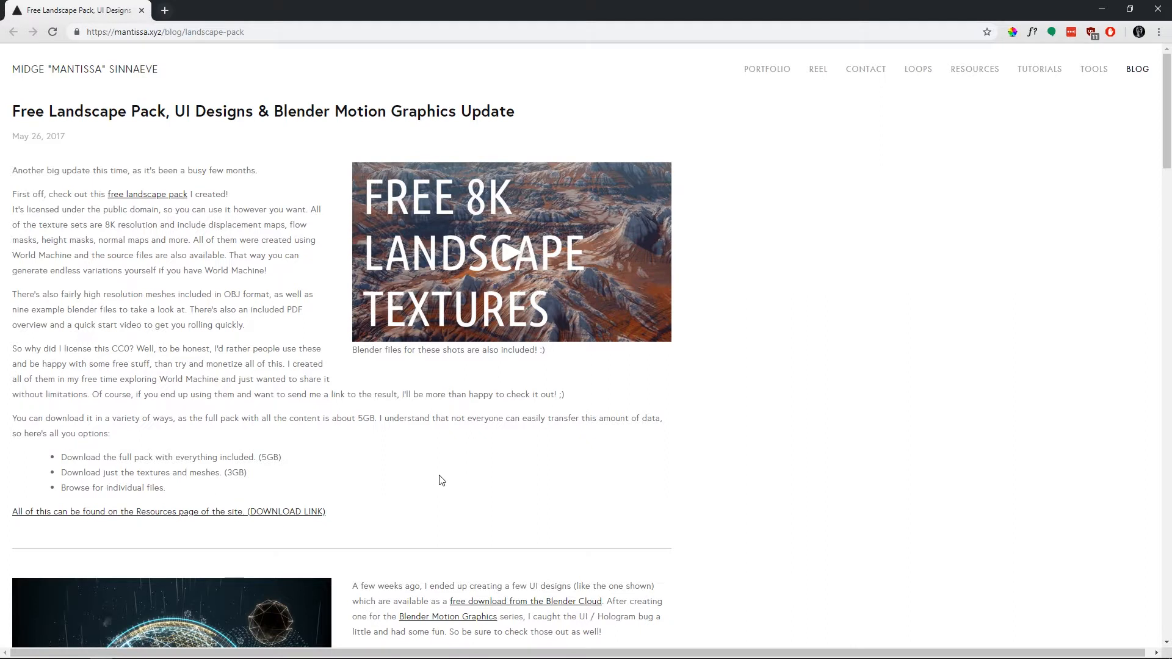
{"action": "mouse_move", "coordinate": [193, 491]}
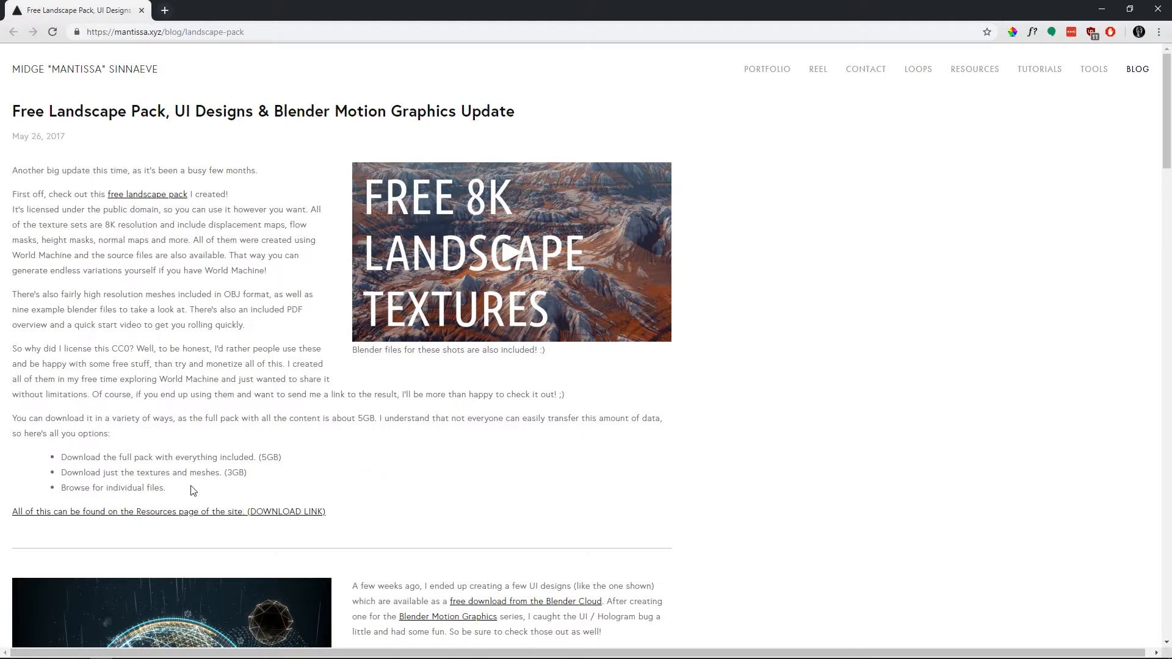
{"action": "mouse_move", "coordinate": [185, 491]}
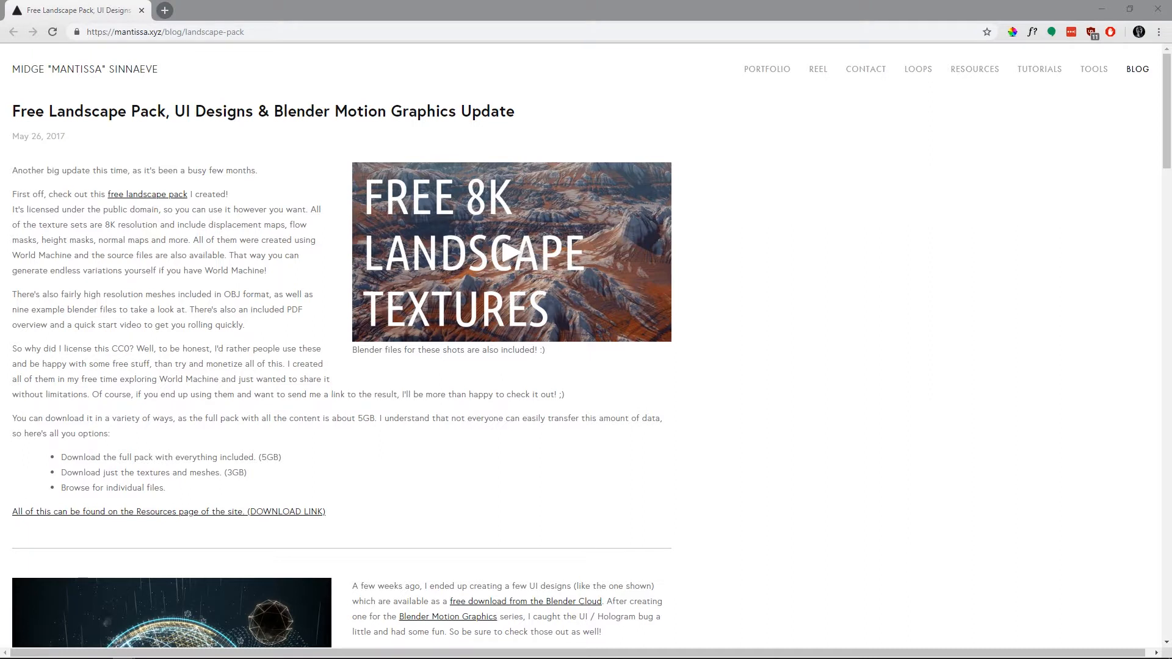
{"action": "mouse_move", "coordinate": [927, 301]}
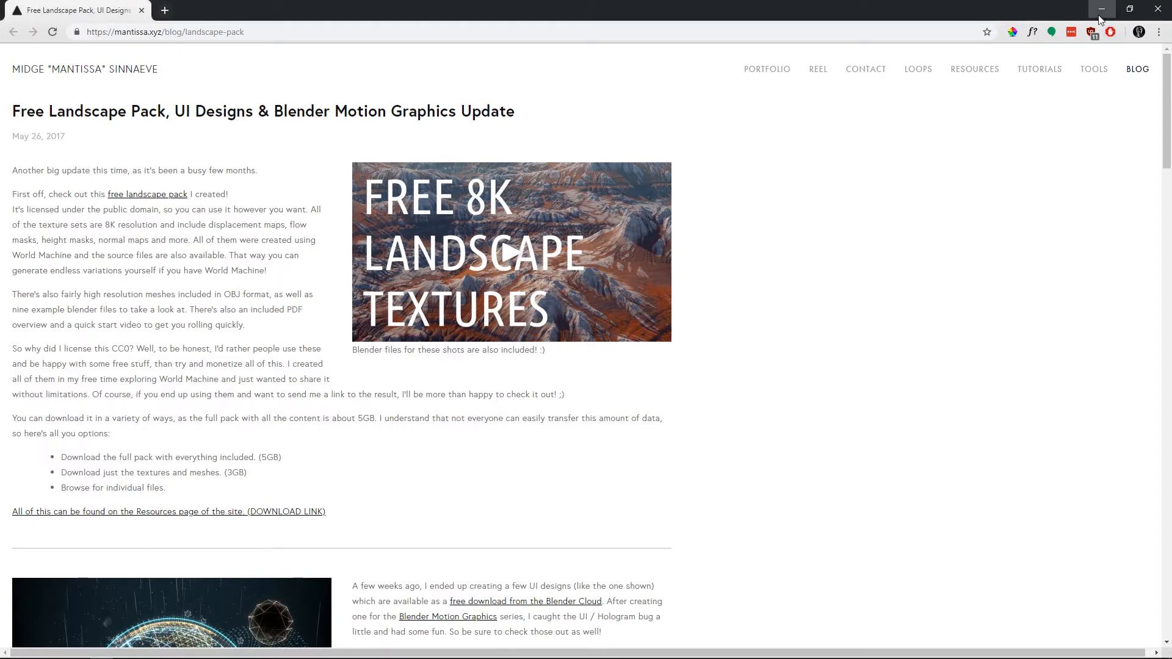
- Create an Octane glossy material for the plane, add an Octane Daylight and start the Live Viewer
{"action": "left_click", "coordinate": [1100, 8]}
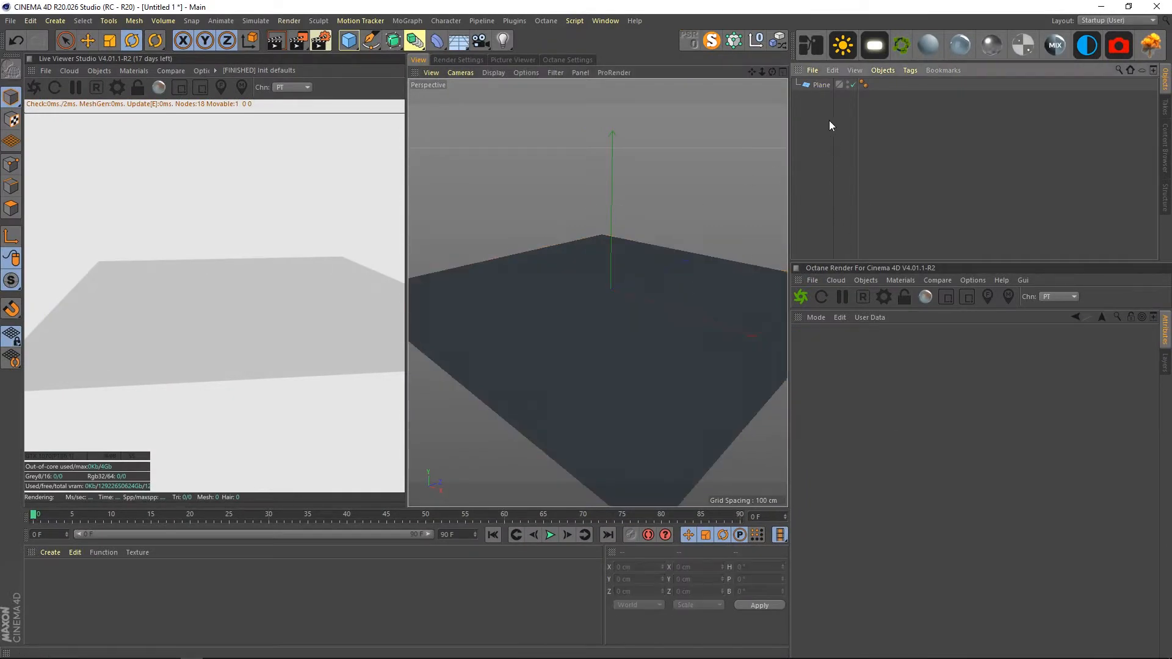
{"action": "left_click", "coordinate": [821, 85]}
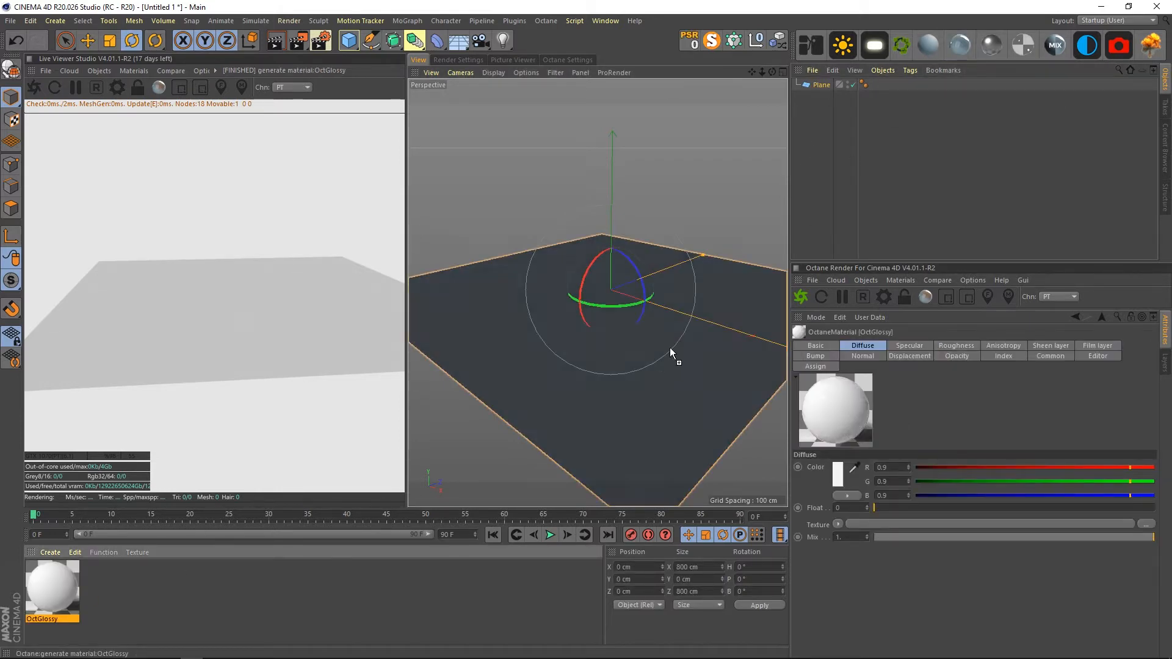
{"action": "left_click", "coordinate": [841, 46]}
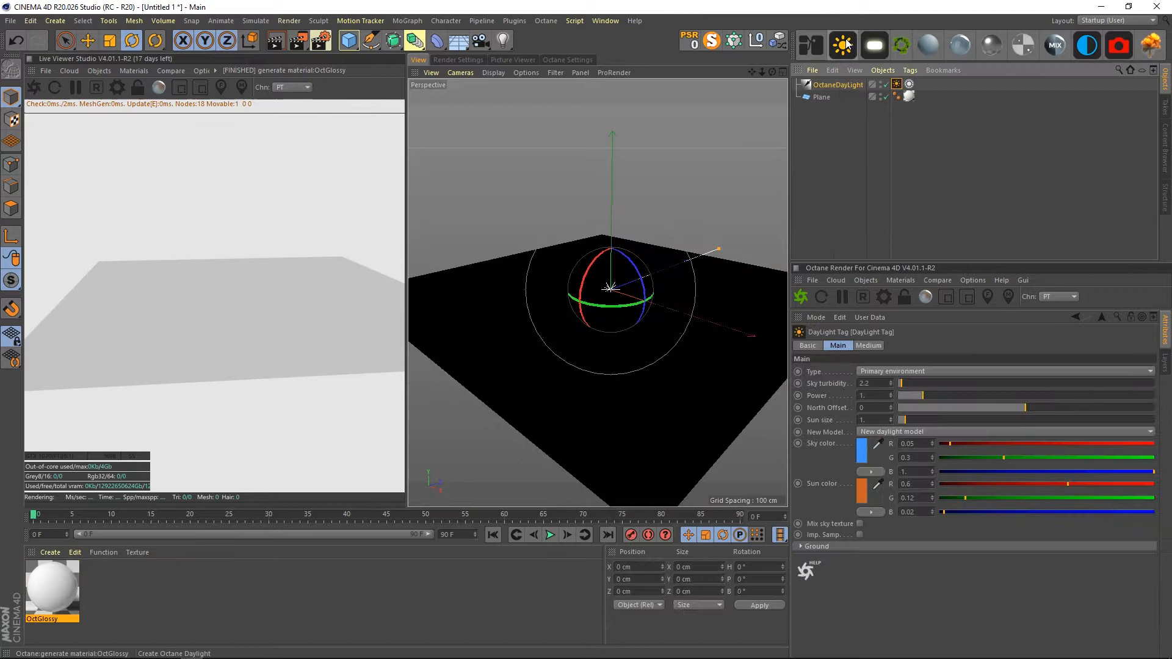
{"action": "left_click", "coordinate": [837, 84]}
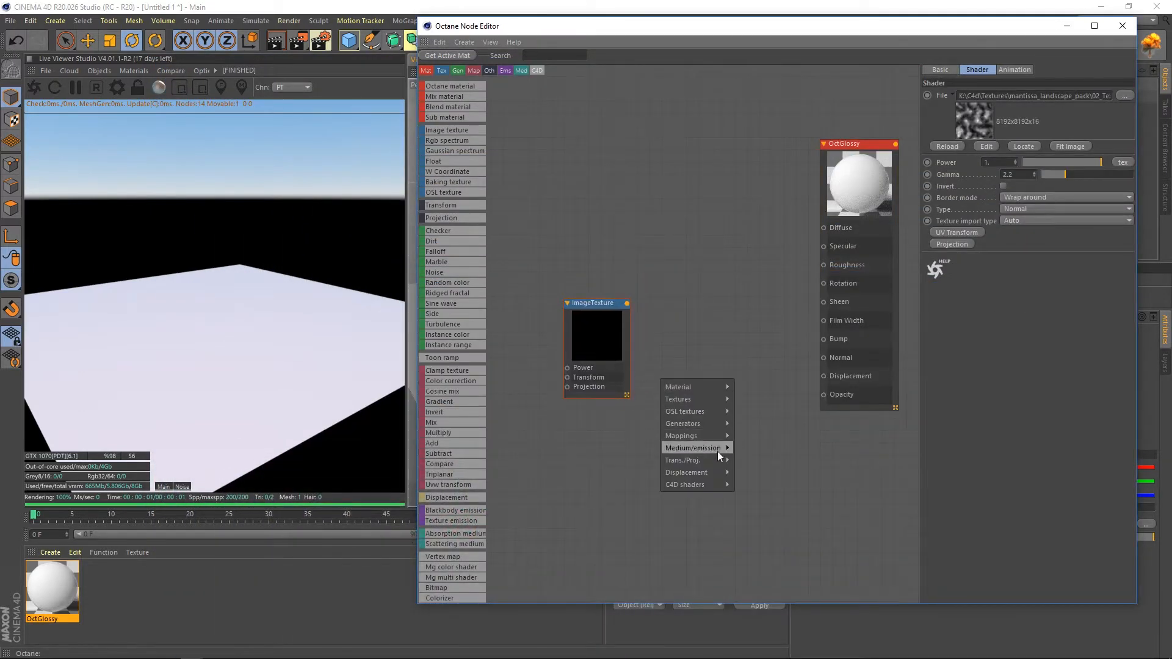
- Add a Displacement node fed by the DISP height-map texture set to Float type
{"action": "left_click", "coordinate": [685, 471]}
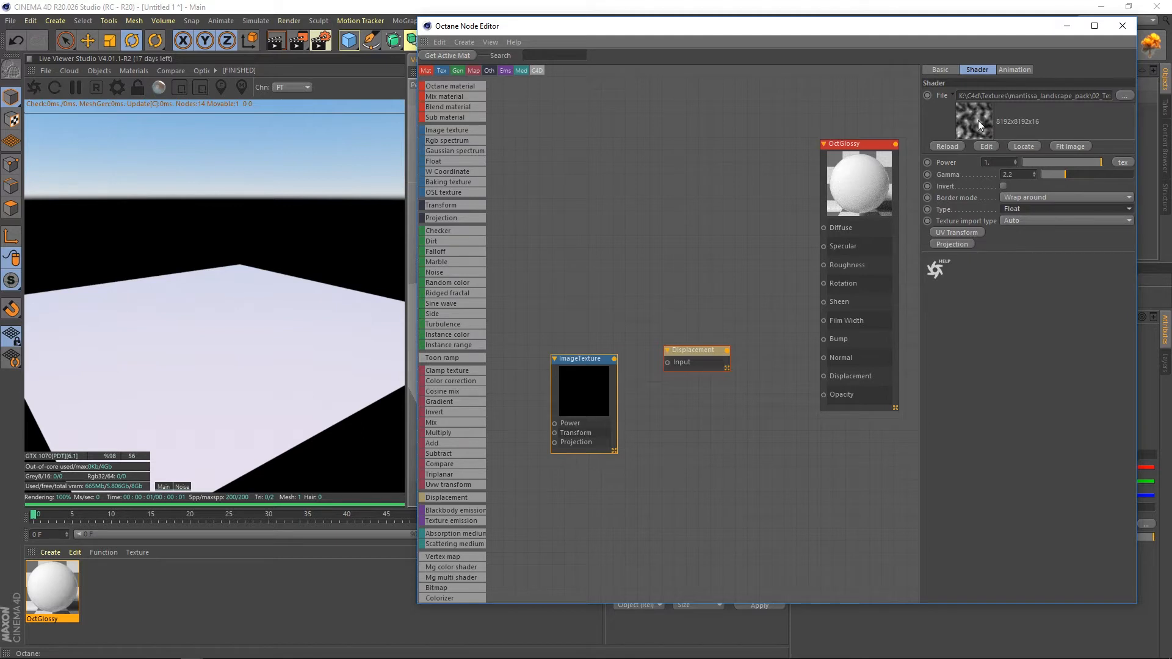
{"action": "mouse_move", "coordinate": [1022, 218]}
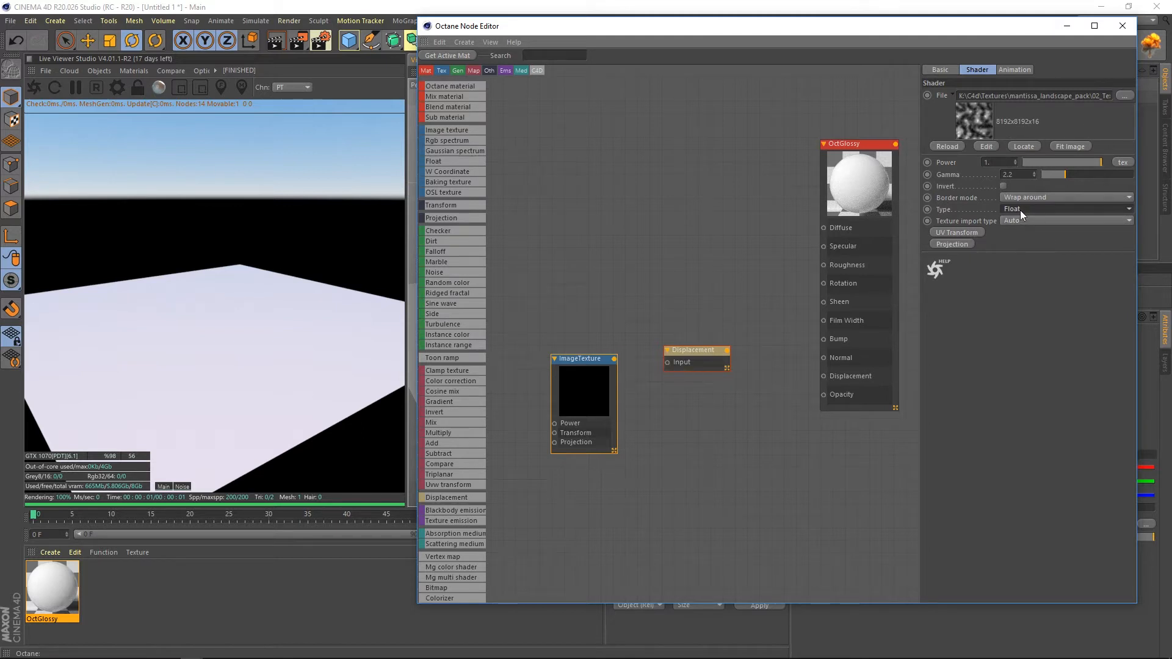
{"action": "left_click", "coordinate": [582, 357]}
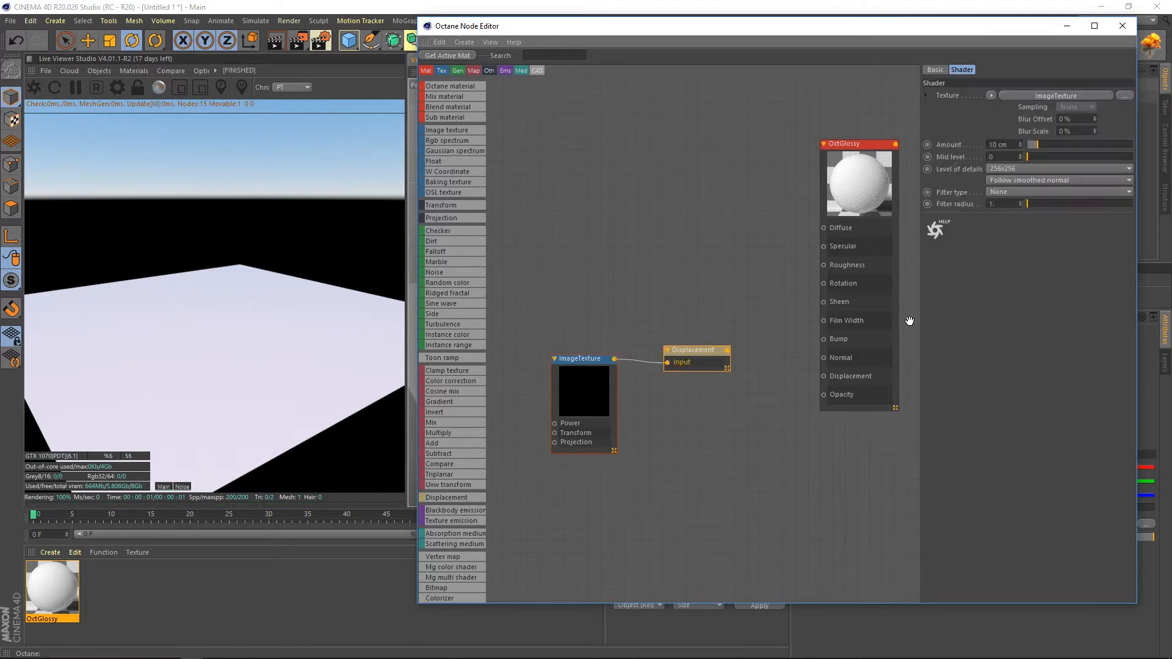
{"action": "left_click", "coordinate": [1054, 168]}
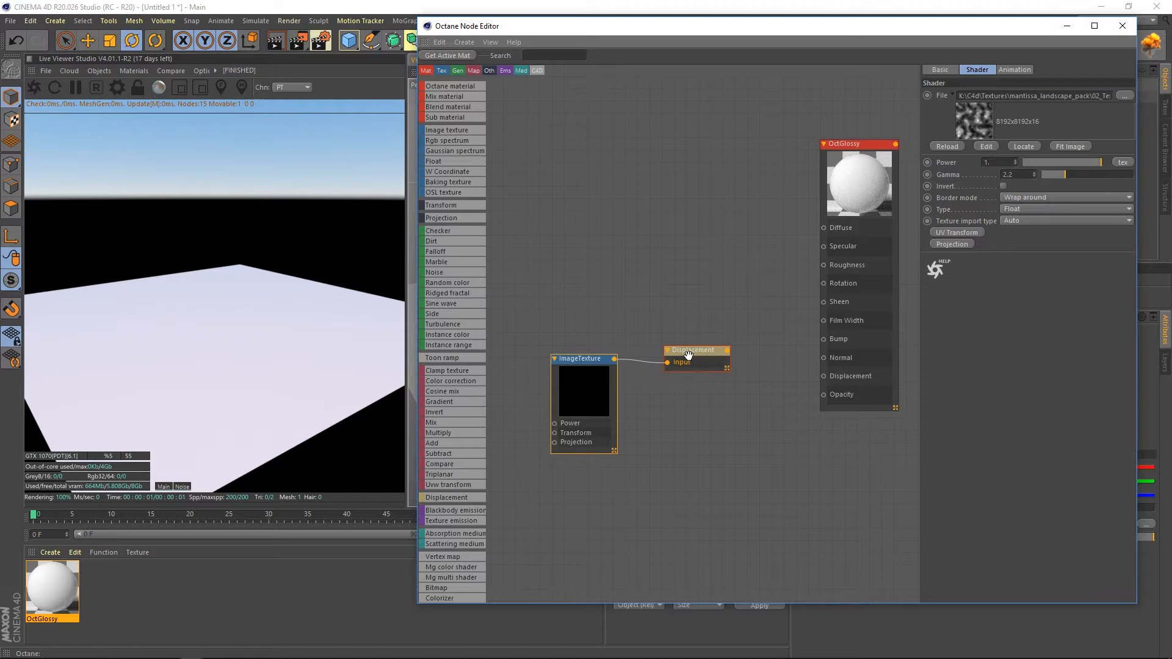
- Wire the Displacement node into the material with Amount 200 cm and Mid level 0.5
{"action": "left_click", "coordinate": [695, 350]}
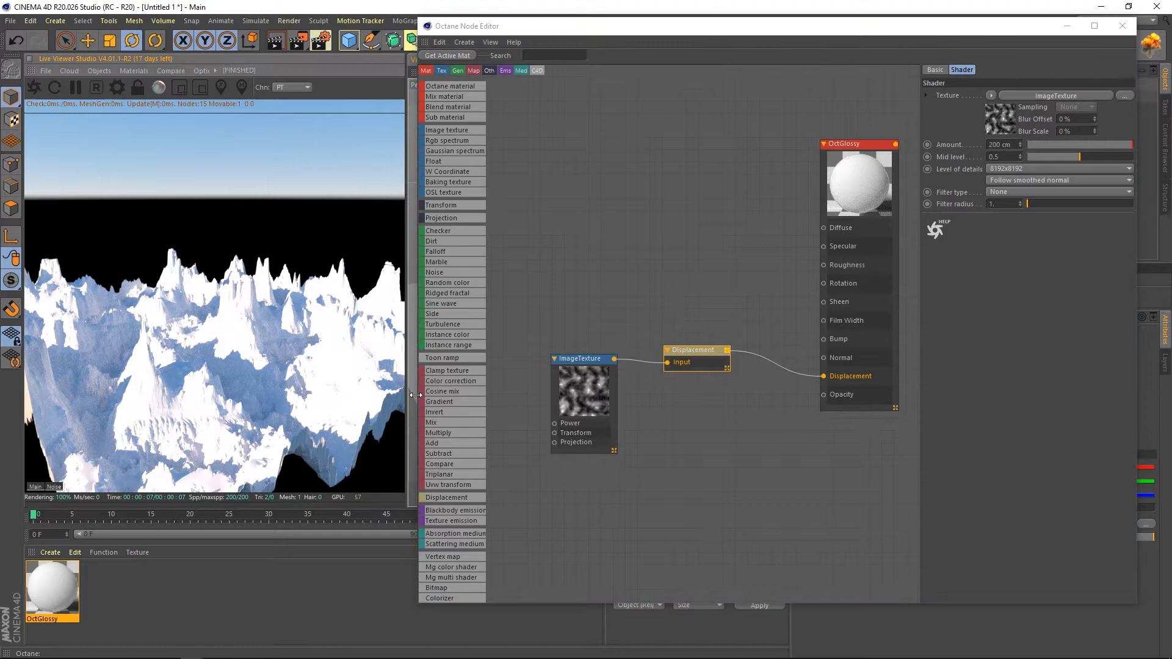
{"action": "left_click", "coordinate": [440, 314]}
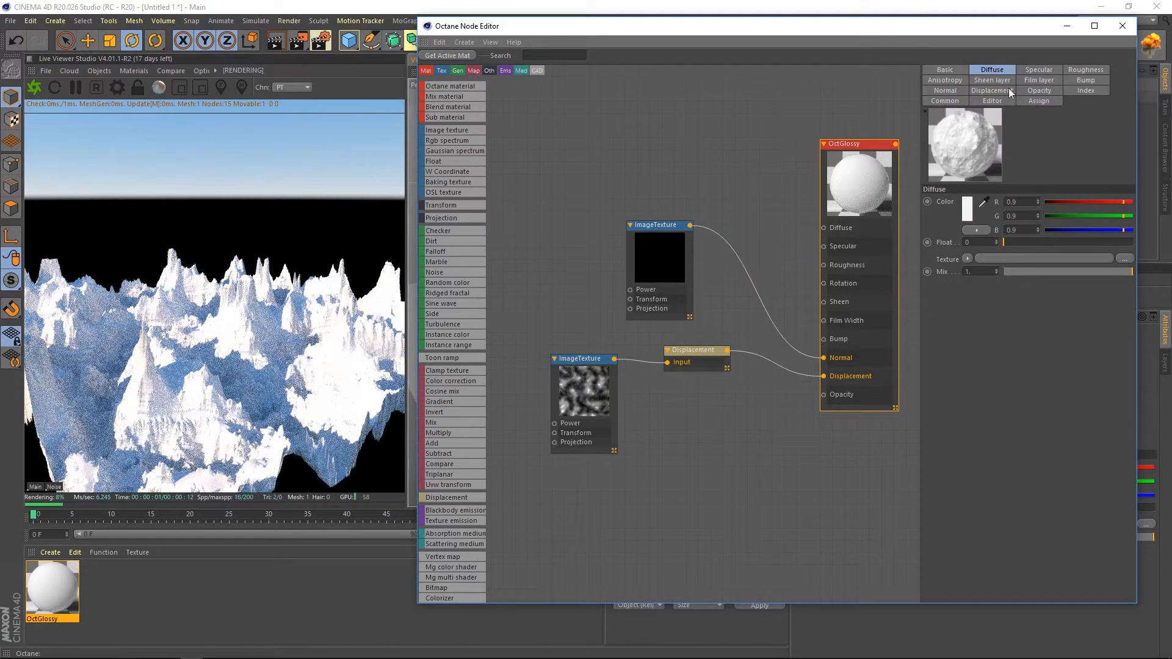
- Adjust the terrain material's diffuse colour in the Color Picker and confirm it
{"action": "left_click", "coordinate": [970, 201]}
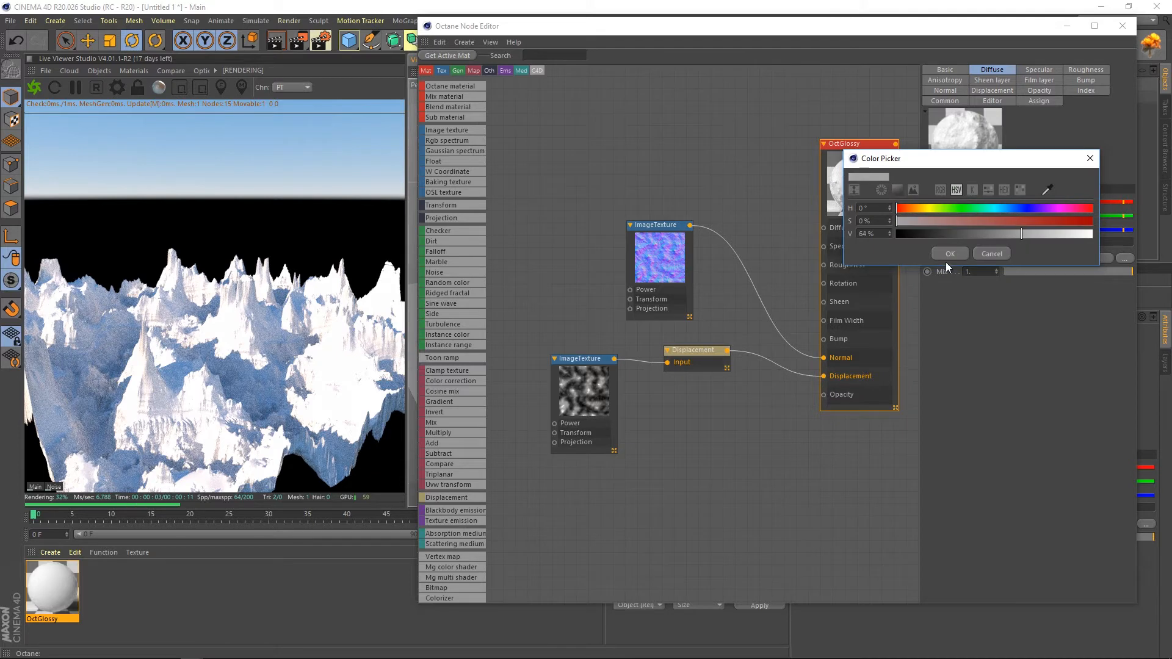
{"action": "left_click", "coordinate": [950, 254]}
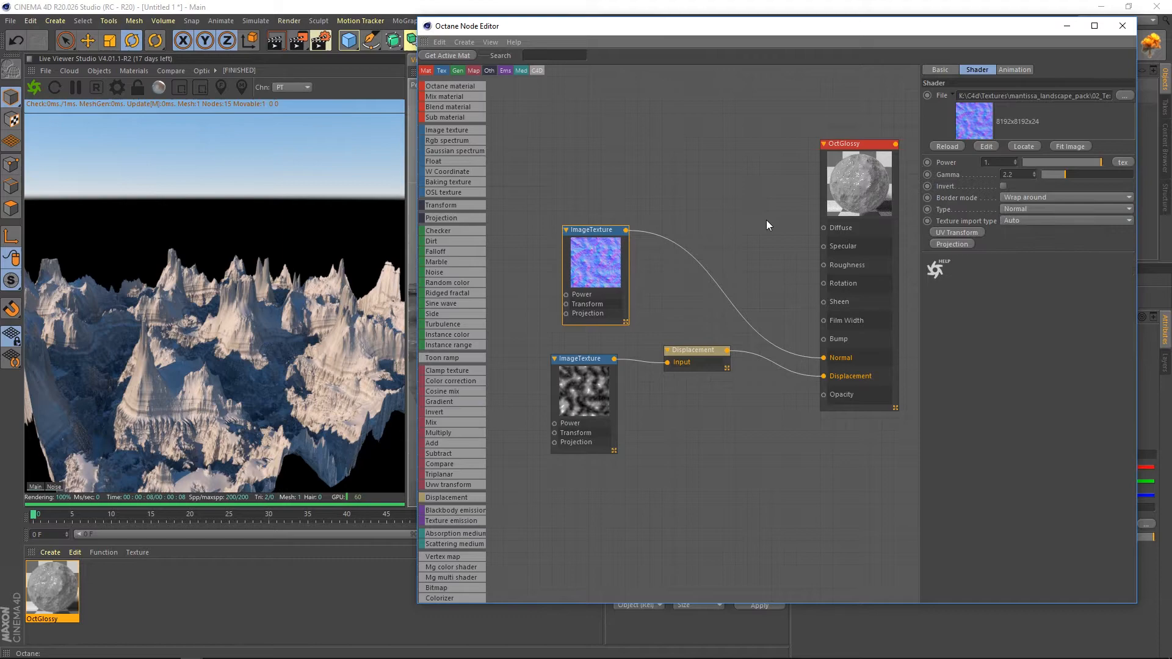
- Switch to the Mesa_01 Explorer folder and view Mesa_01_FLOW full-screen in Photos
{"action": "key", "text": "alt+tab"}
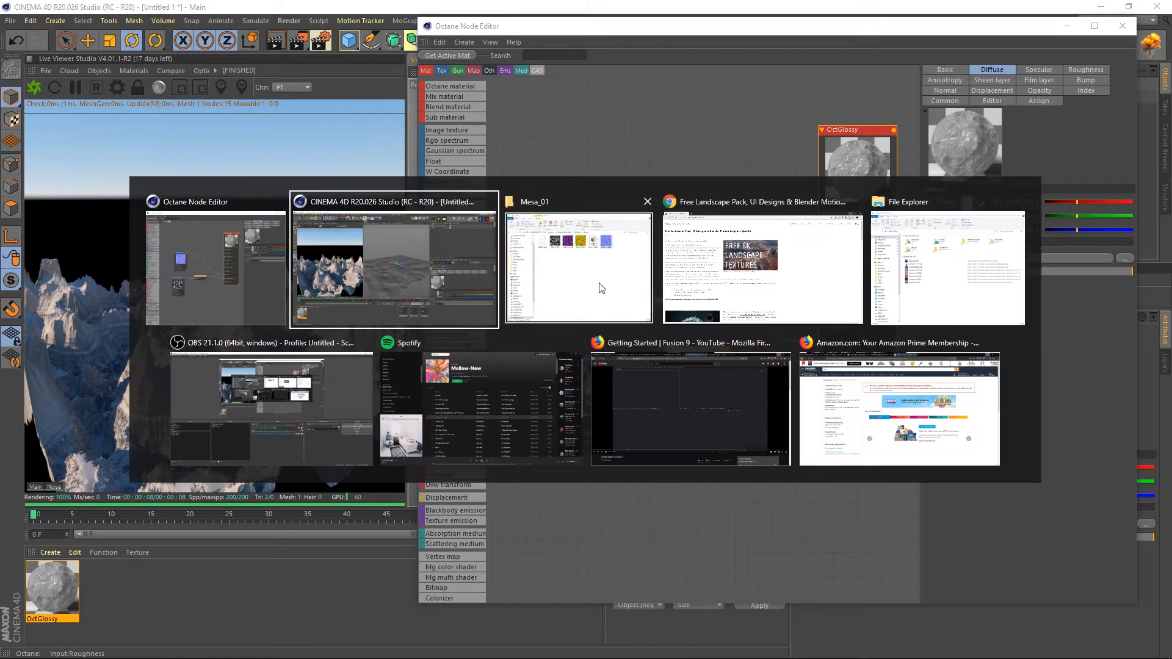
{"action": "left_click", "coordinate": [578, 268]}
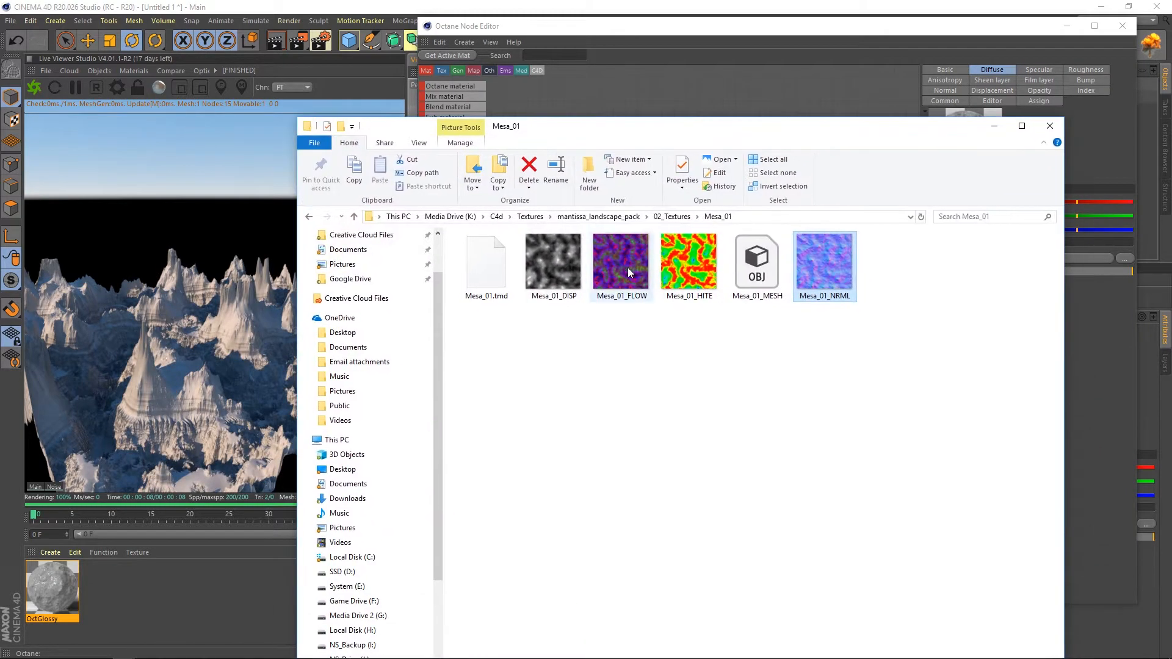
{"action": "double_click", "coordinate": [621, 262]}
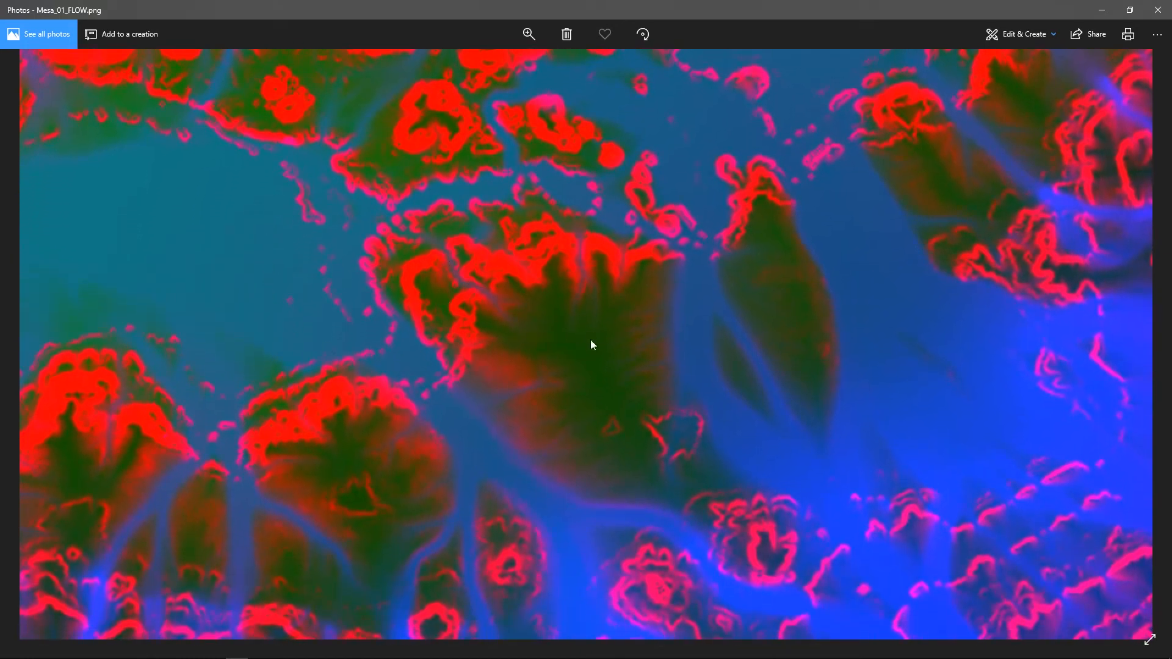
{"action": "mouse_move", "coordinate": [559, 271]}
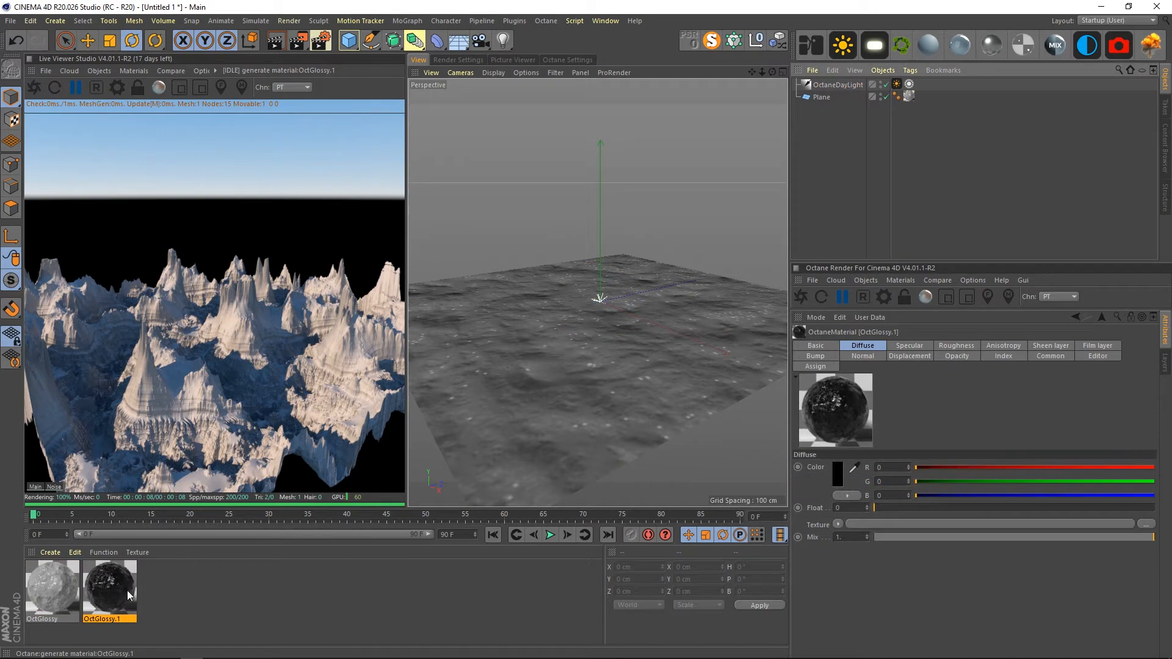
- Review the new near-black glossy material against the terrain one, then create an Octane Mix material
{"action": "left_click", "coordinate": [814, 345]}
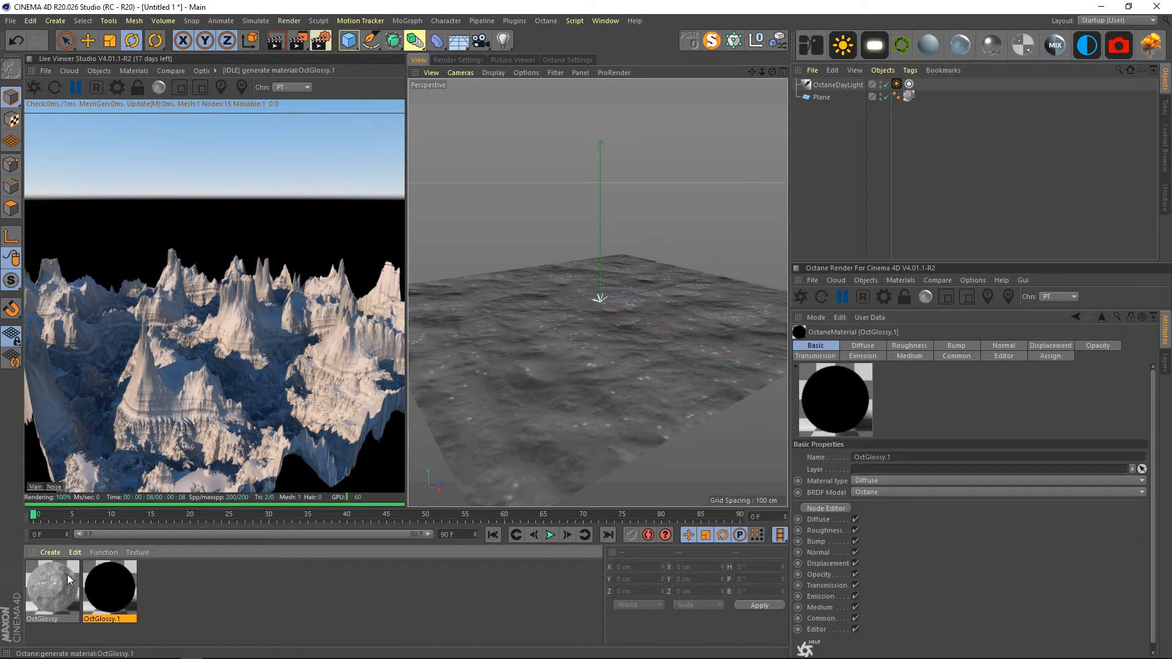
{"action": "left_click", "coordinate": [51, 591]}
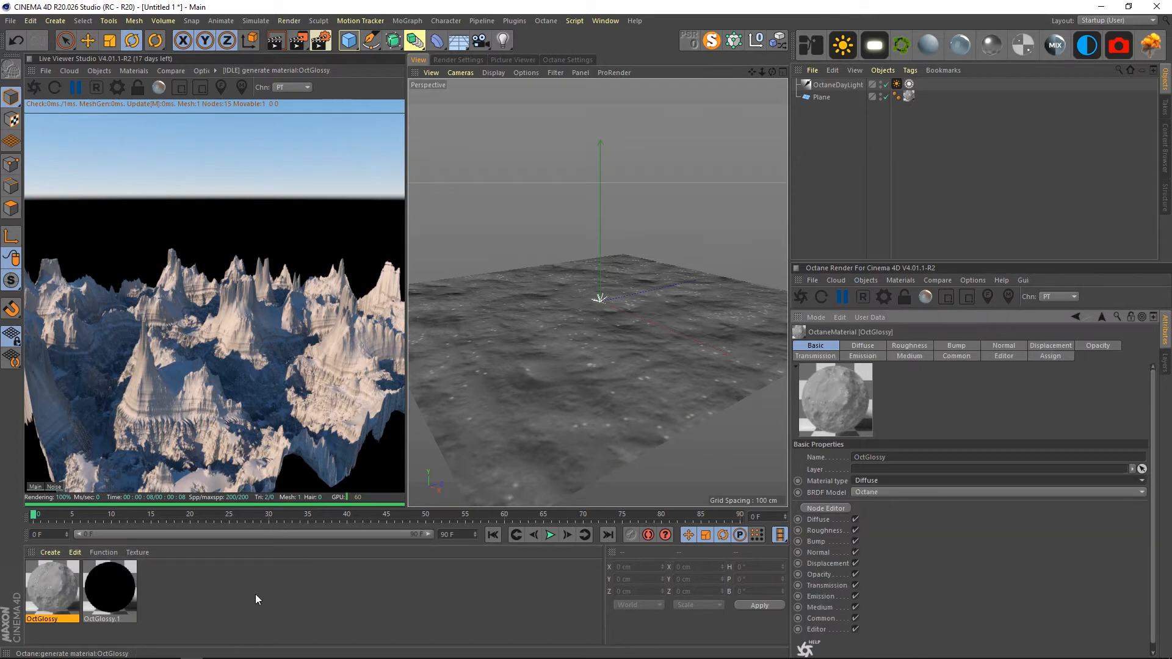
{"action": "left_click", "coordinate": [109, 589]}
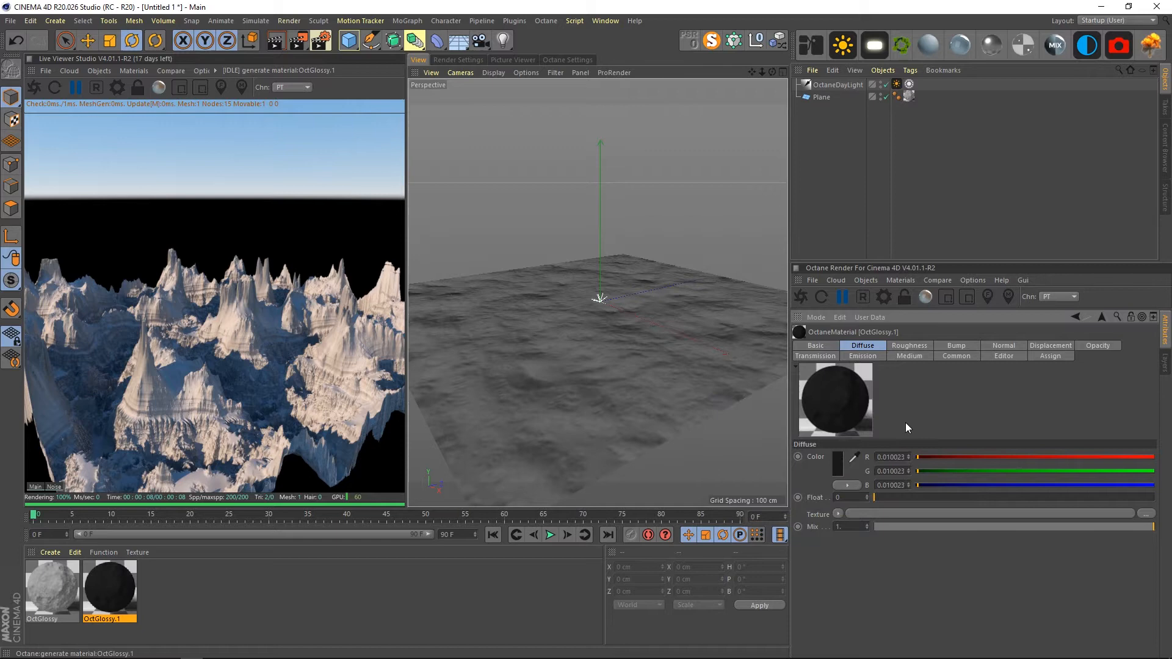
{"action": "left_click", "coordinate": [836, 85]}
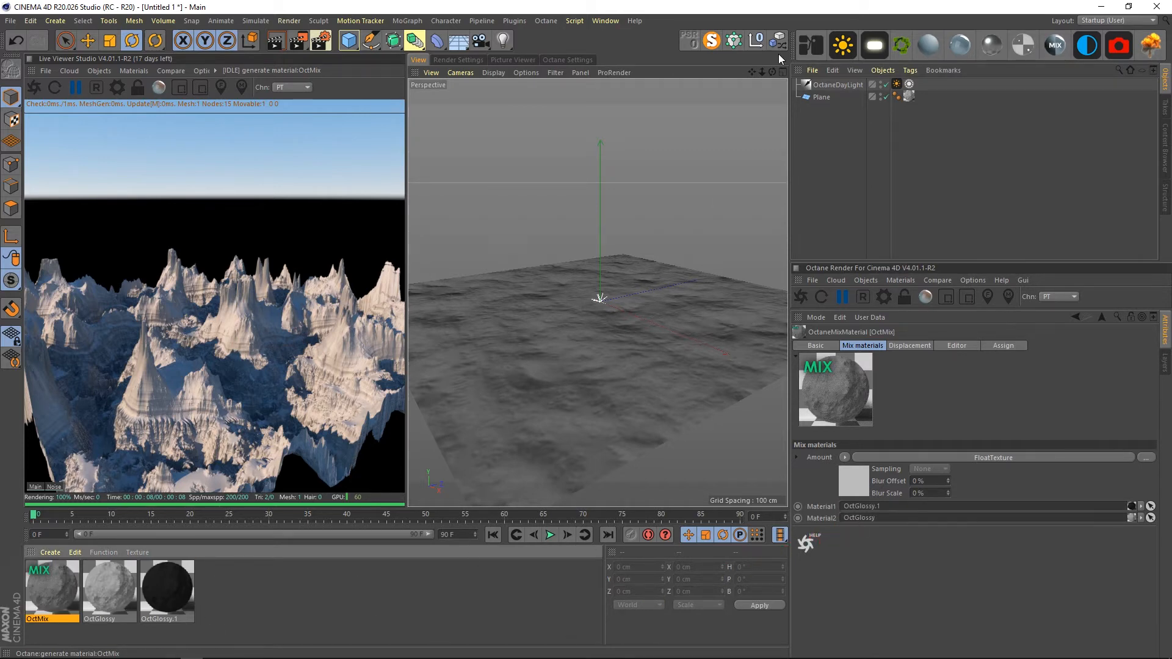
- Bring the OctMix material into the Octane Node Editor via its context menu
{"action": "right_click", "coordinate": [687, 194]}
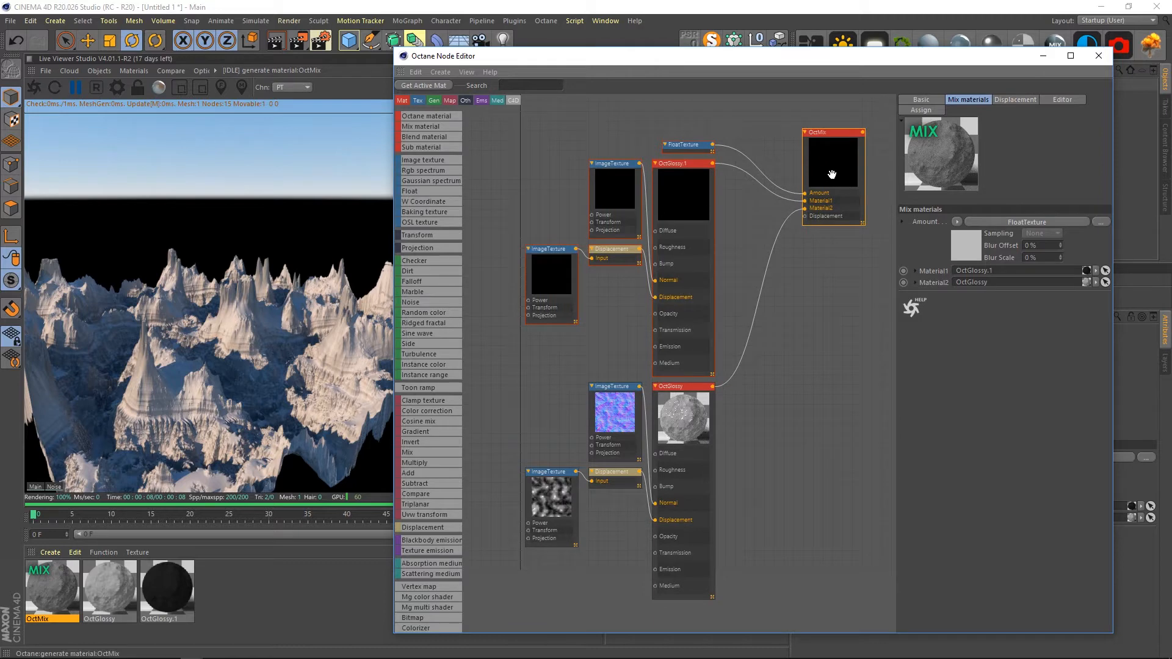
{"action": "mouse_move", "coordinate": [694, 229]}
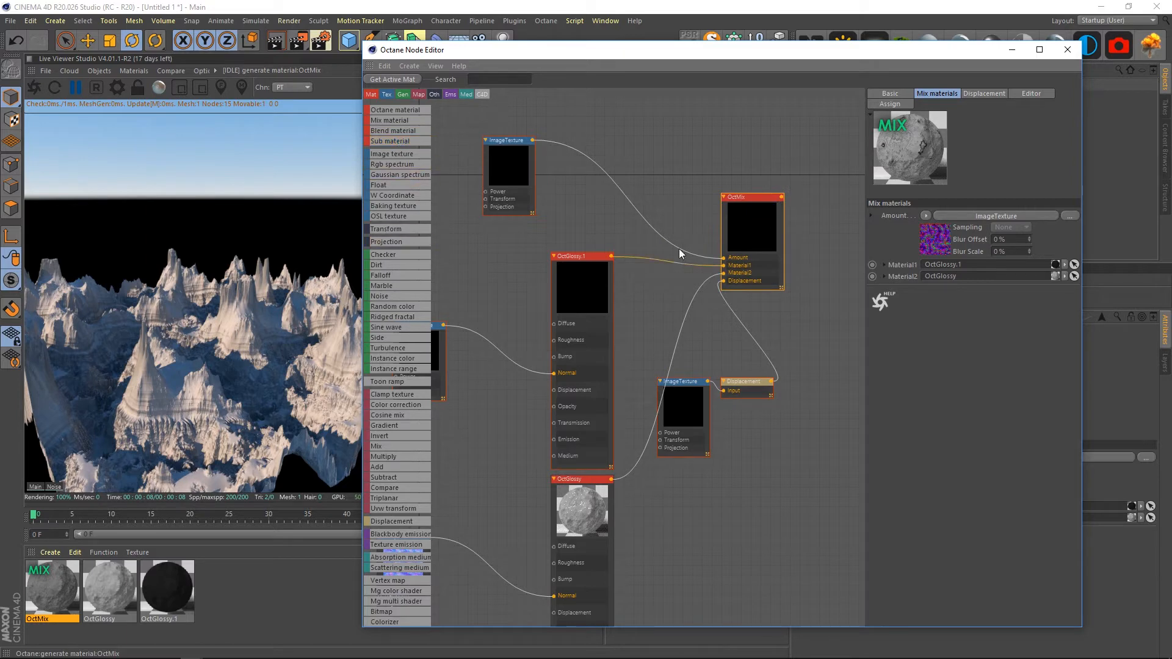
{"action": "mouse_move", "coordinate": [472, 441]}
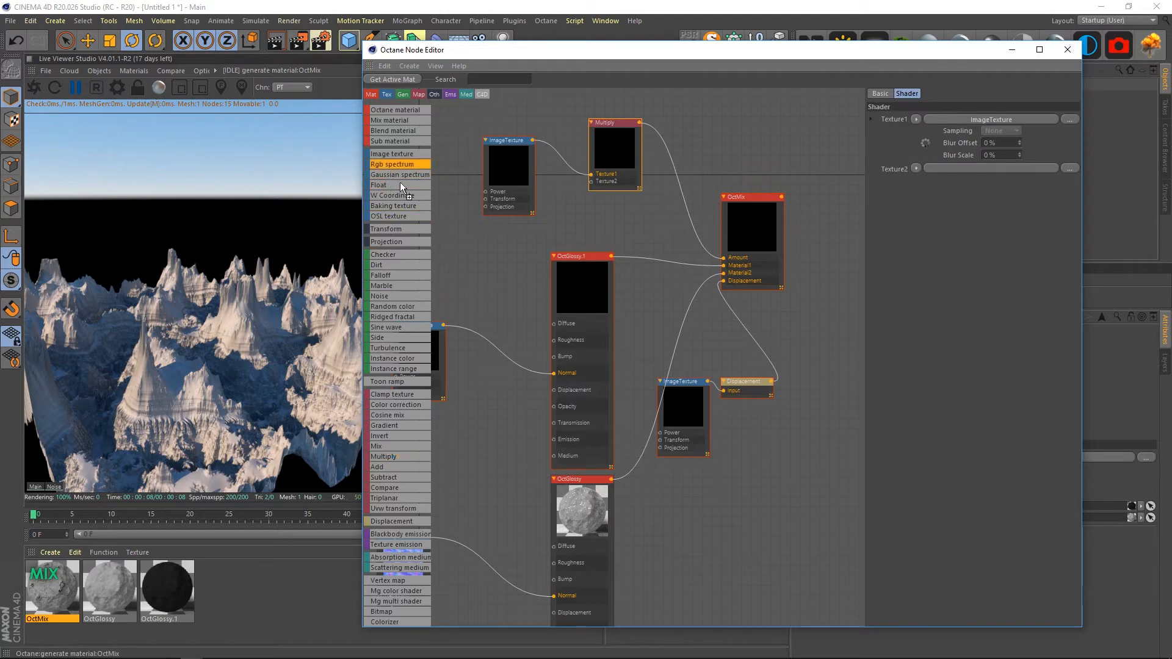
- Add an RGB spectrum node and place it below the flow-map image texture
{"action": "left_click", "coordinate": [394, 163]}
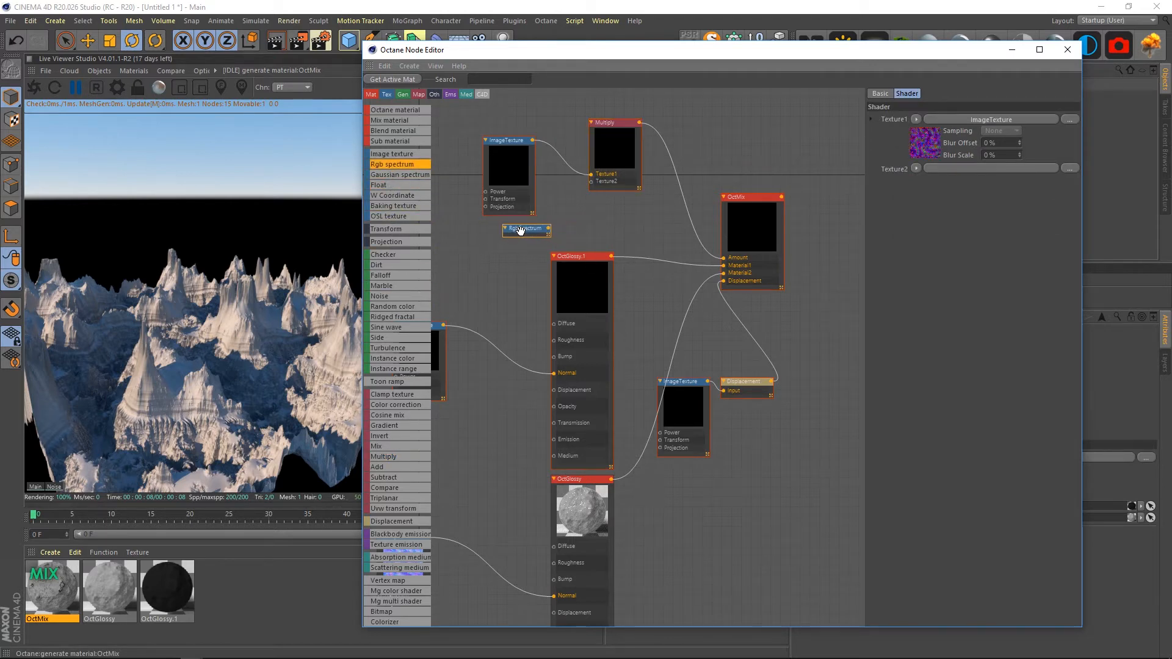
{"action": "left_click", "coordinate": [522, 230]}
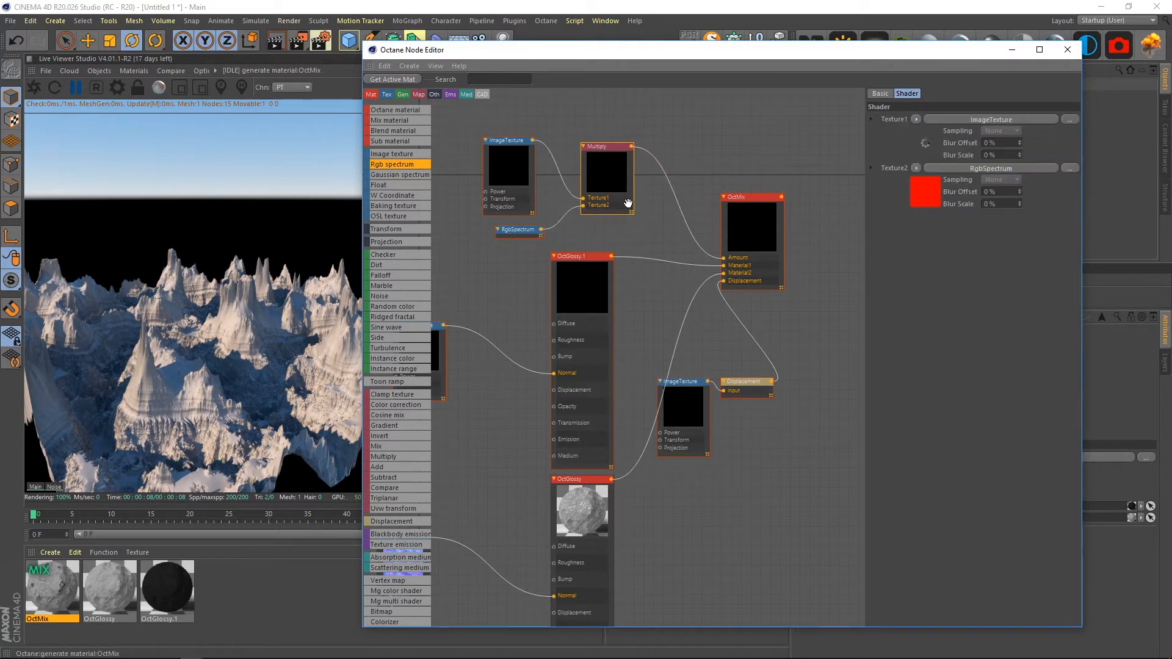
{"action": "mouse_move", "coordinate": [628, 204]}
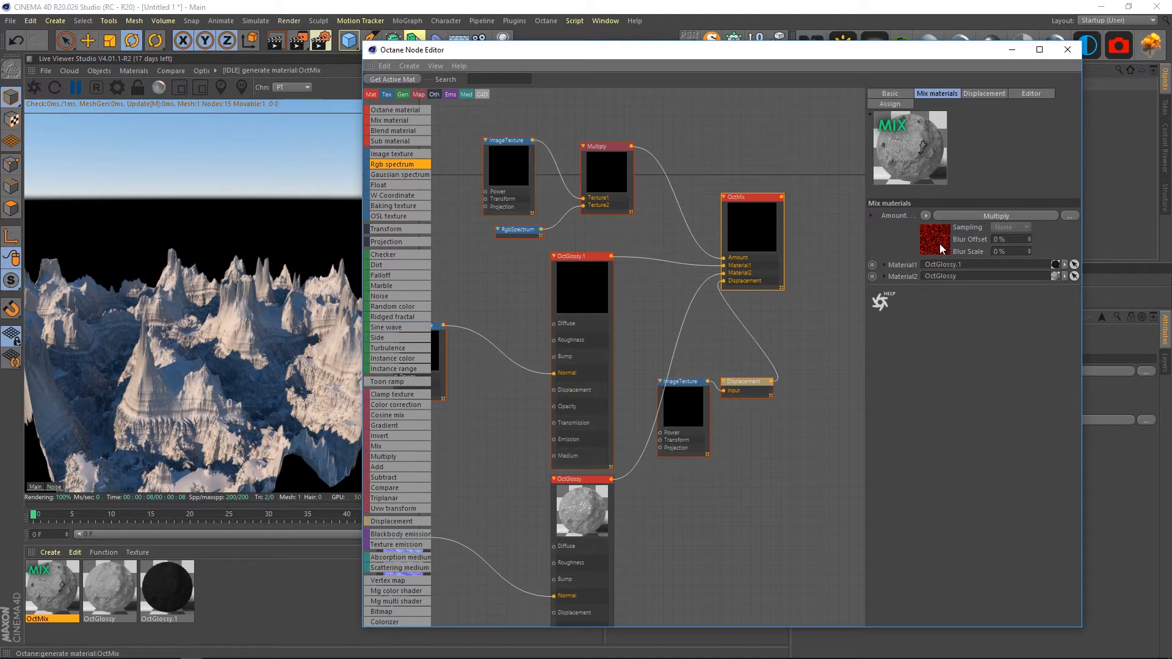
{"action": "mouse_move", "coordinate": [938, 244]}
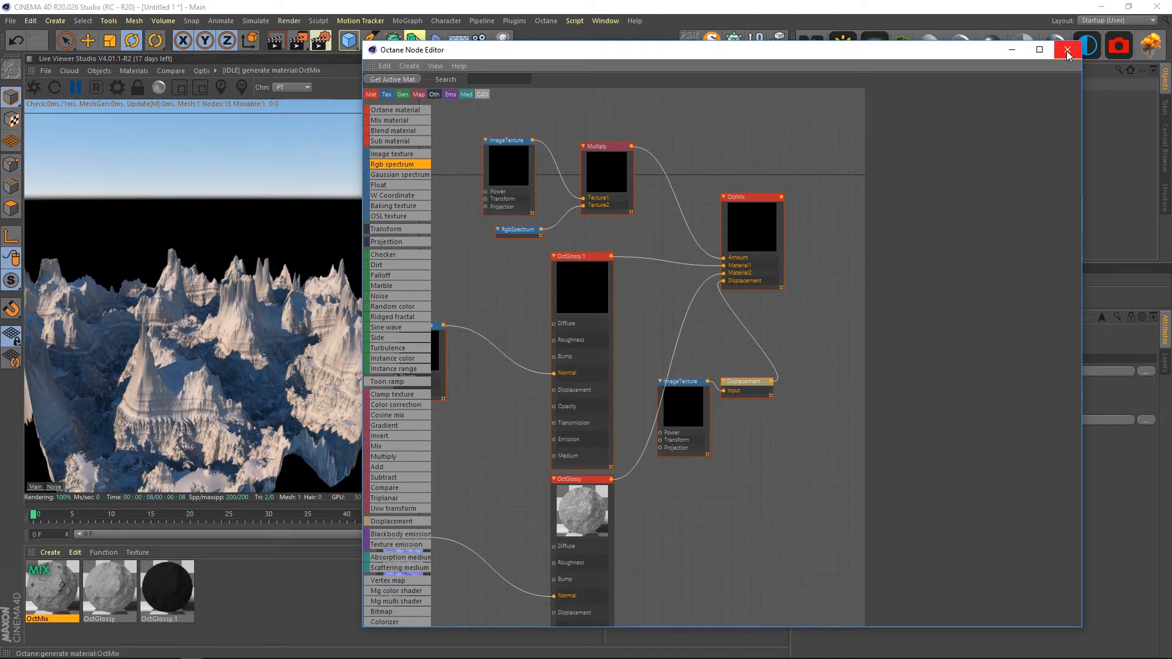
{"action": "left_click", "coordinate": [1069, 49]}
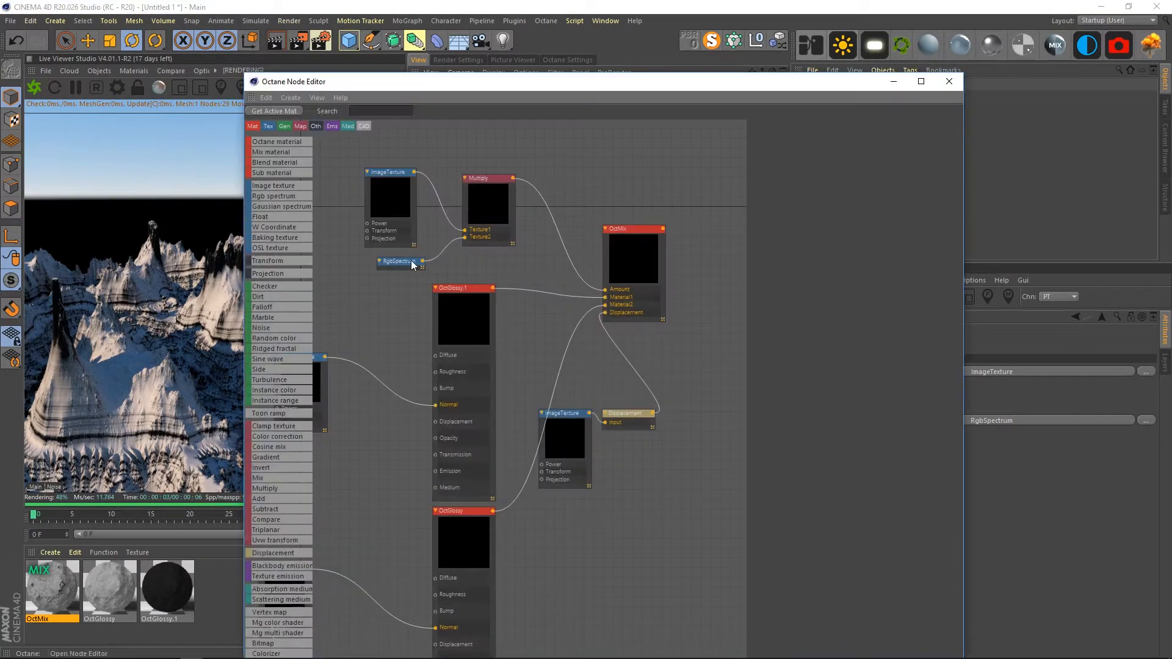
{"action": "left_click", "coordinate": [401, 262]}
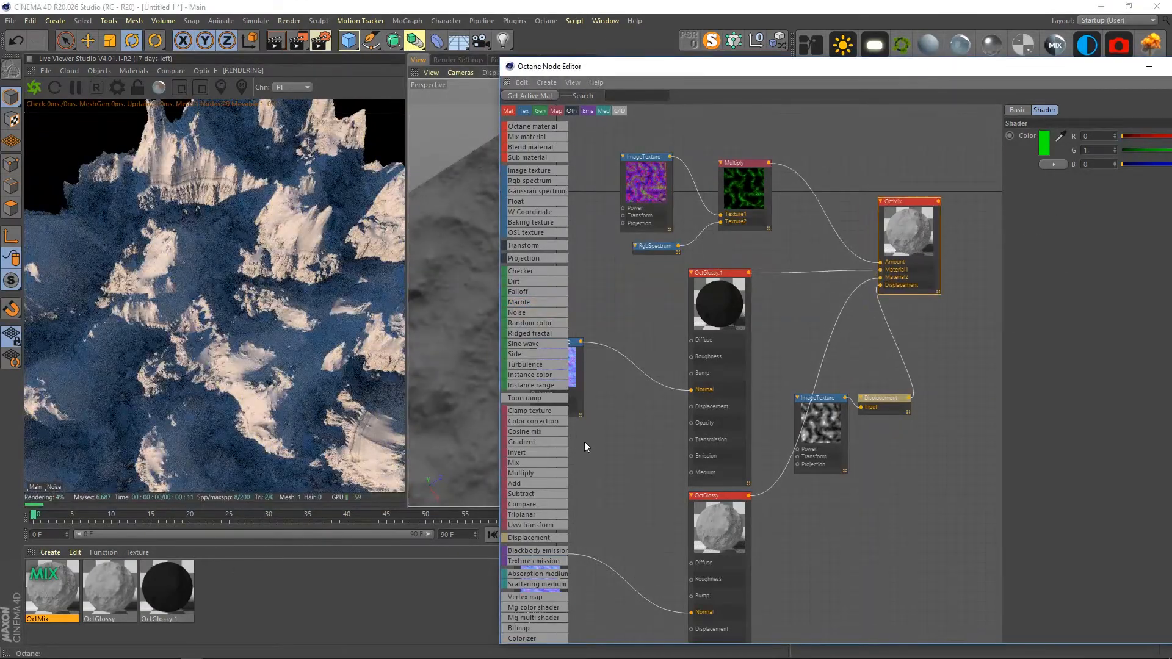
- Insert a Gradient node before the mix amount, set the RGB spectrum blue and slide the ramp knot toward white
{"action": "left_click", "coordinate": [907, 229]}
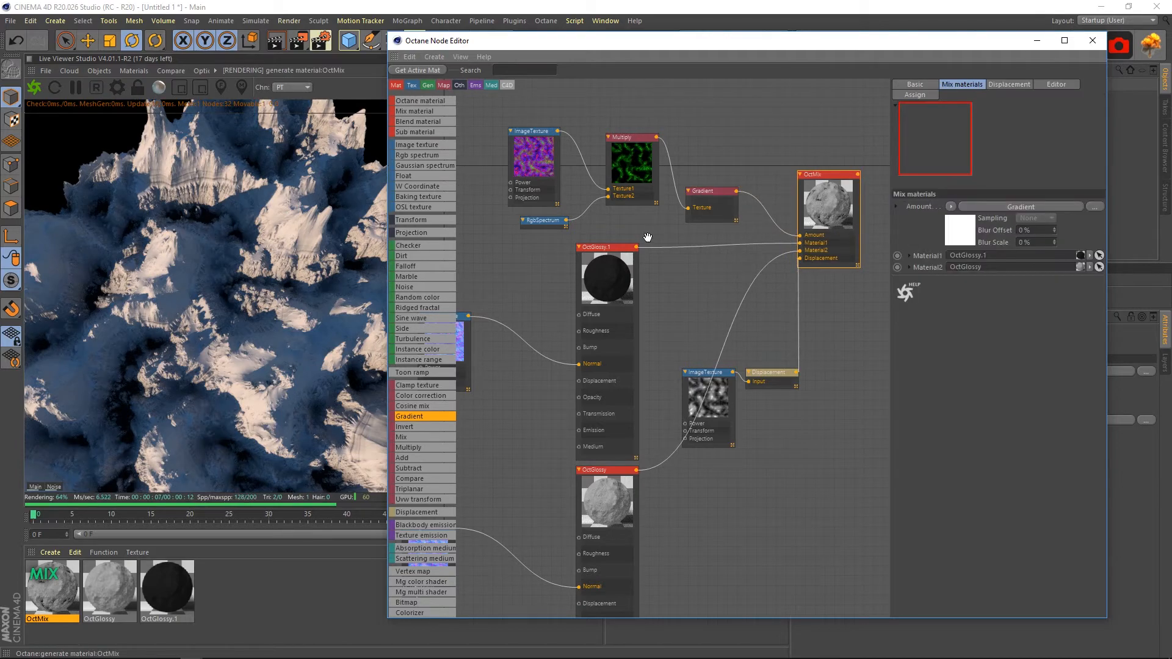
{"action": "left_click", "coordinate": [932, 84]}
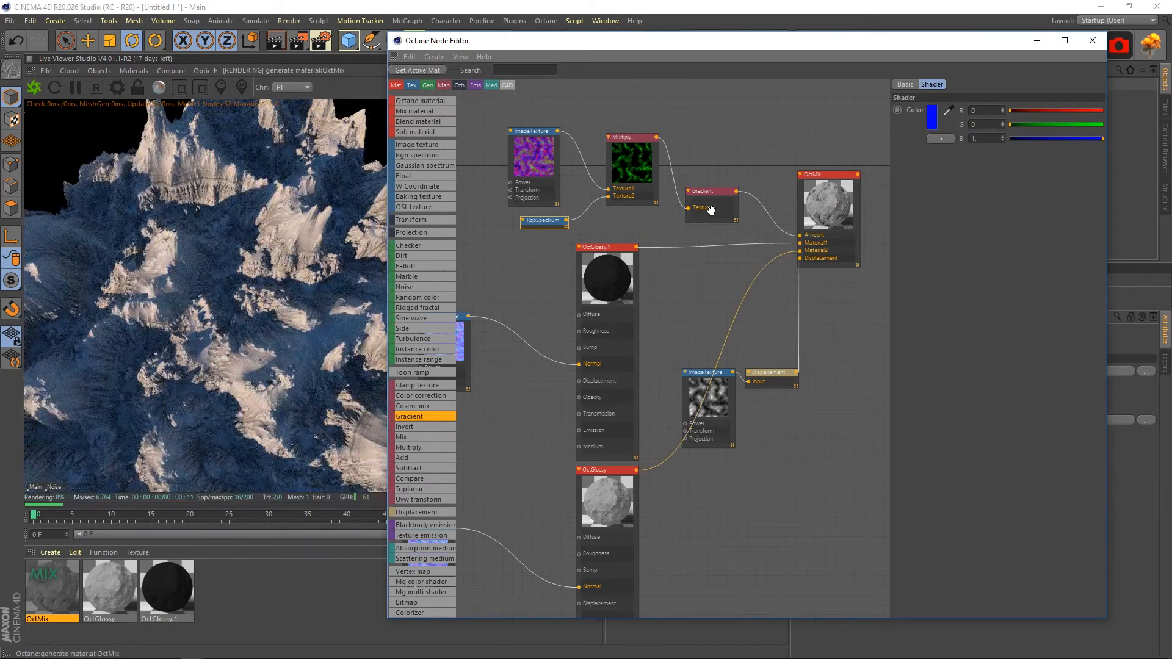
{"action": "left_click", "coordinate": [709, 191]}
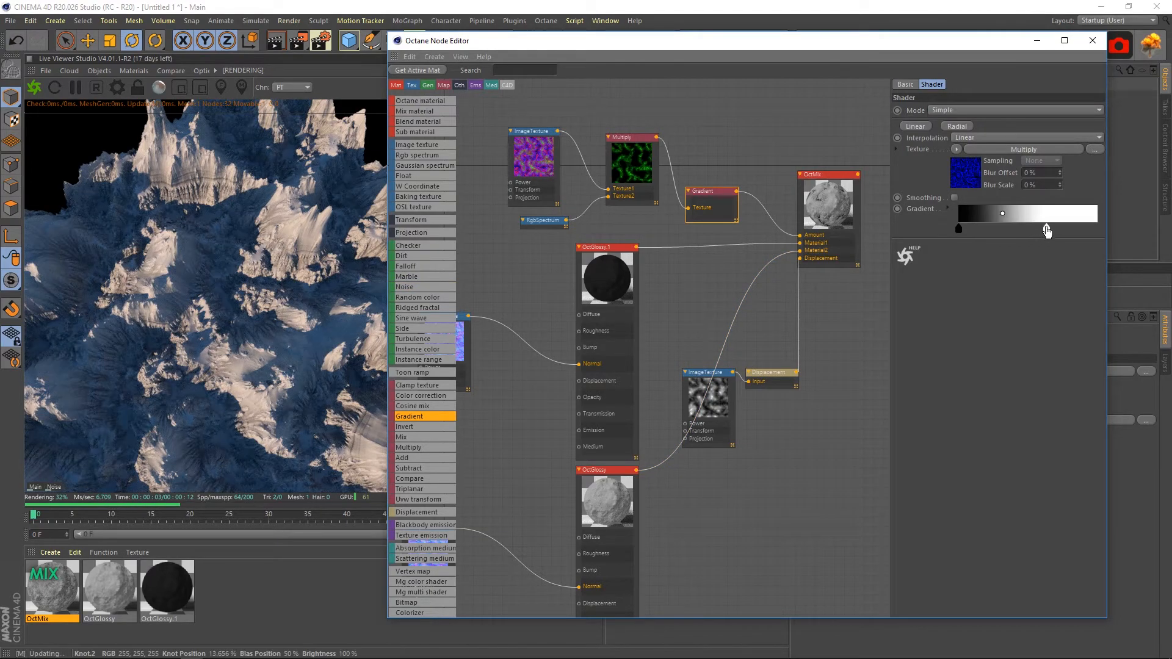
{"action": "left_click_drag", "start_coordinate": [1001, 213], "coordinate": [1028, 213]}
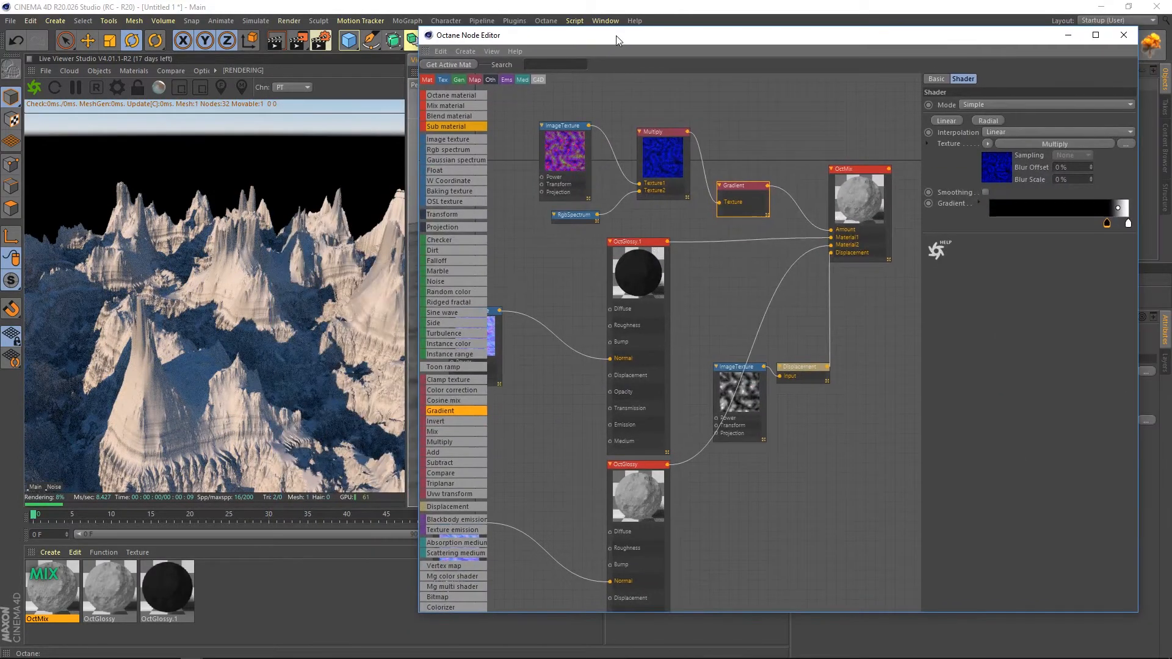
{"action": "key", "text": "alt+tab"}
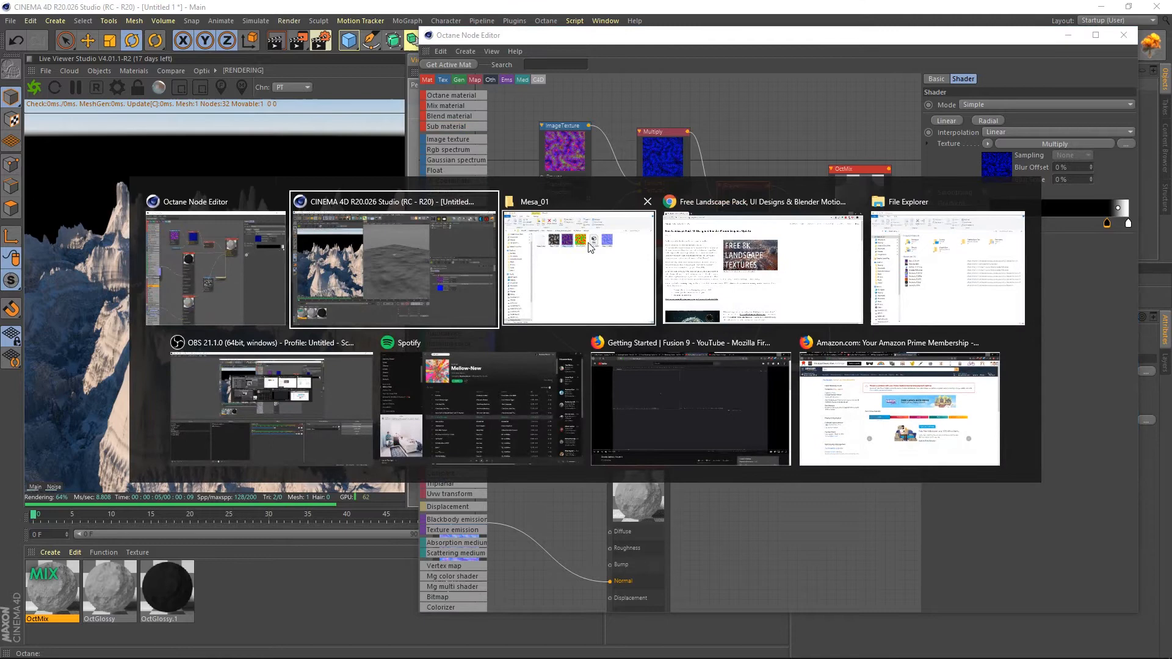
- Switch to the File Explorer window holding the flow-map image
{"action": "left_click", "coordinate": [577, 268]}
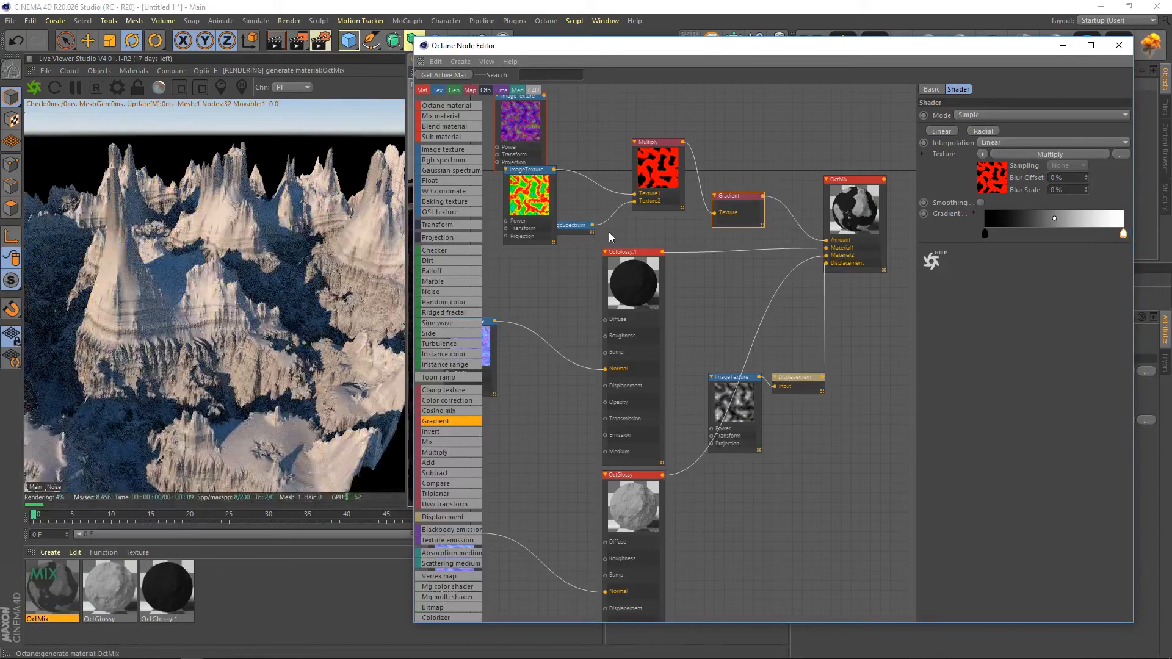
- Make the RgbSpectrum green and shift the Gradient's white and middle knots to tighten the mask
{"action": "right_click", "coordinate": [571, 224]}
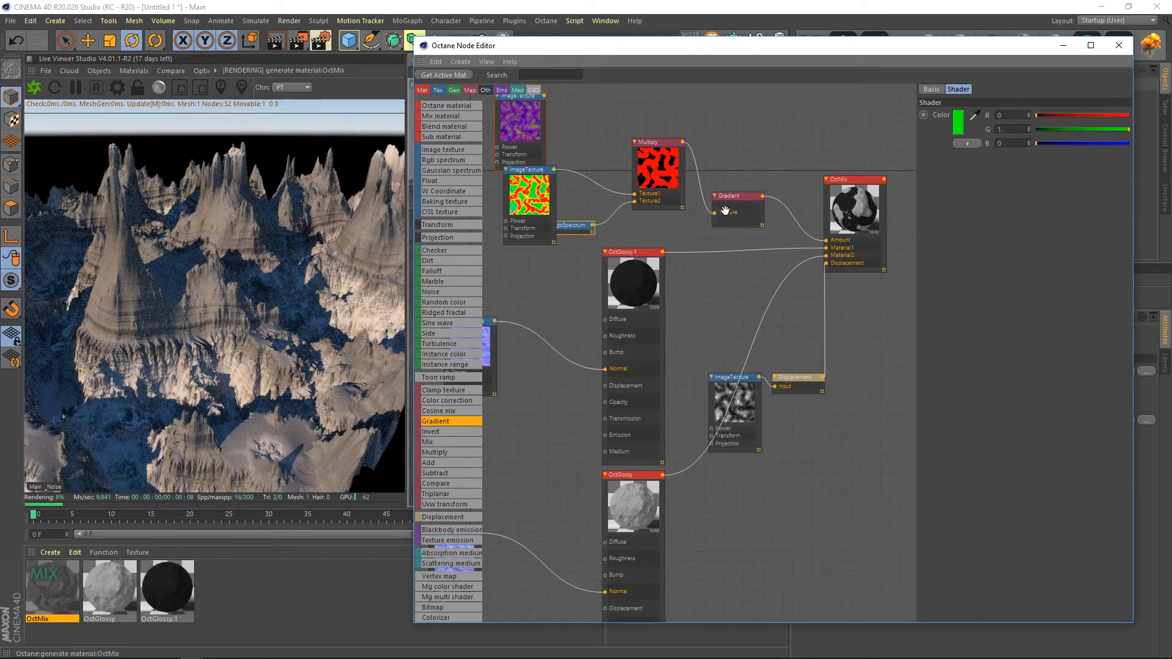
{"action": "left_click", "coordinate": [736, 196]}
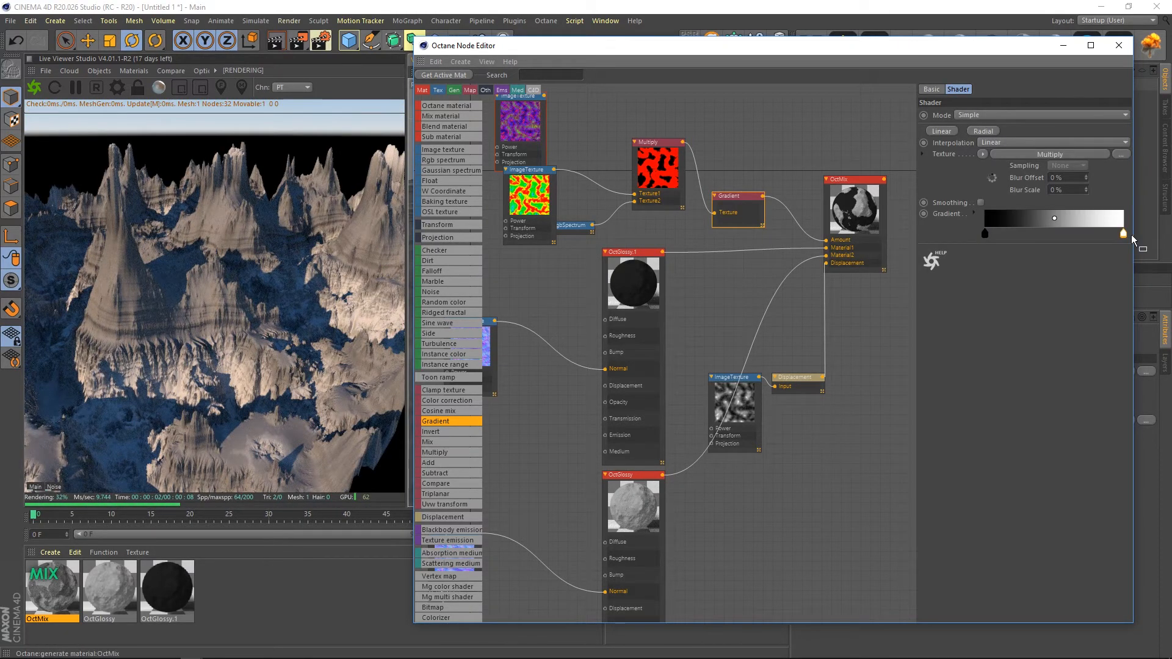
{"action": "left_click_drag", "start_coordinate": [1054, 217], "coordinate": [1026, 218]}
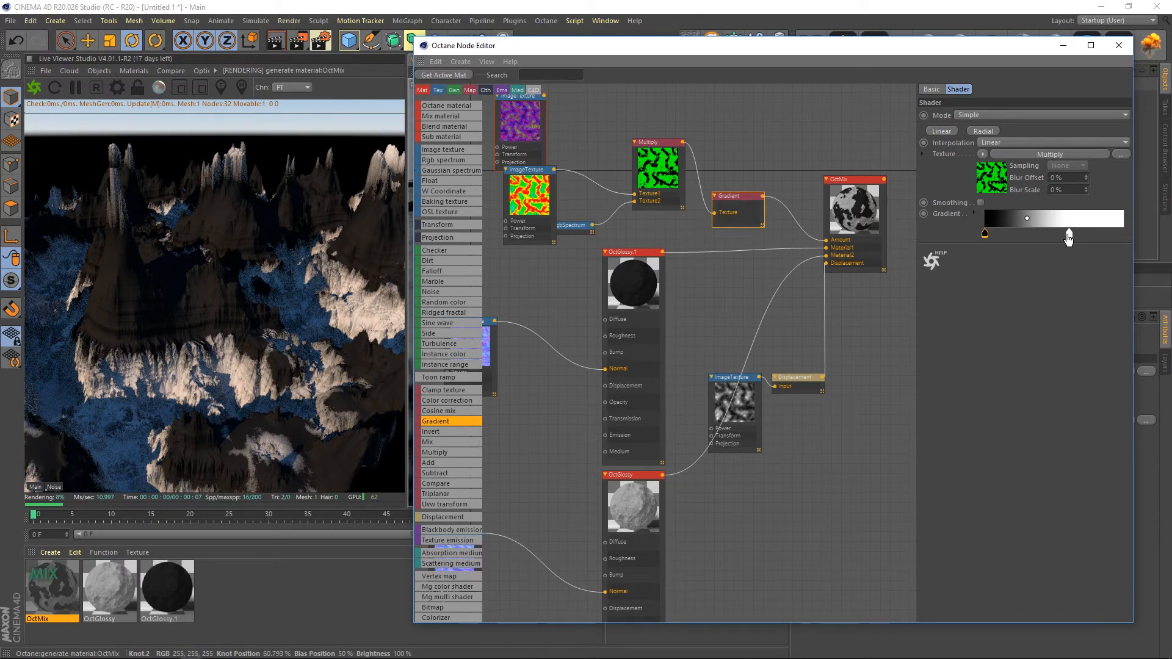
{"action": "left_click_drag", "start_coordinate": [1025, 218], "coordinate": [1054, 217]}
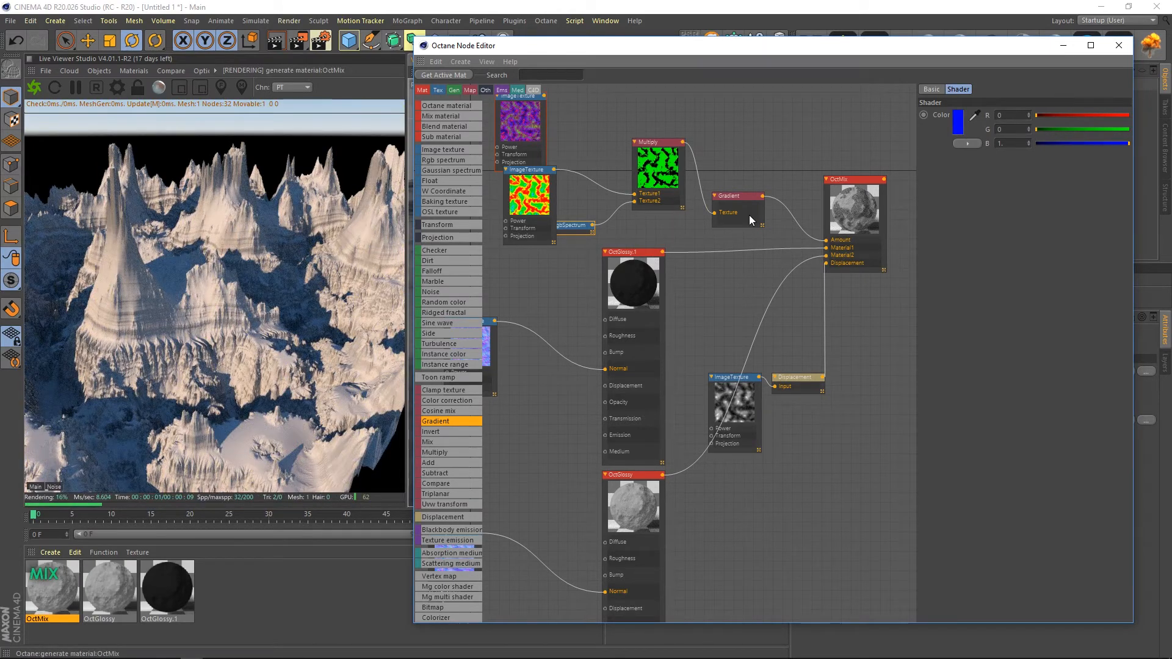
- Make the RgbSpectrum blue, compress the Gradient knots left and remove the old purple ImageTexture
{"action": "left_click", "coordinate": [736, 196]}
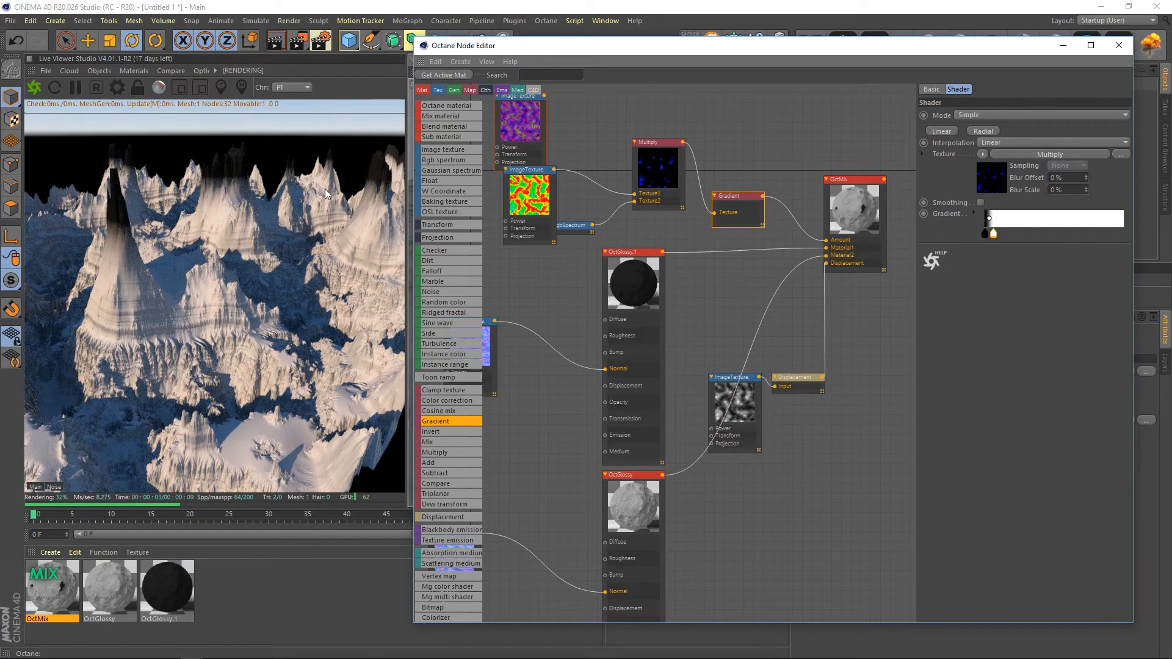
{"action": "left_click", "coordinate": [521, 120]}
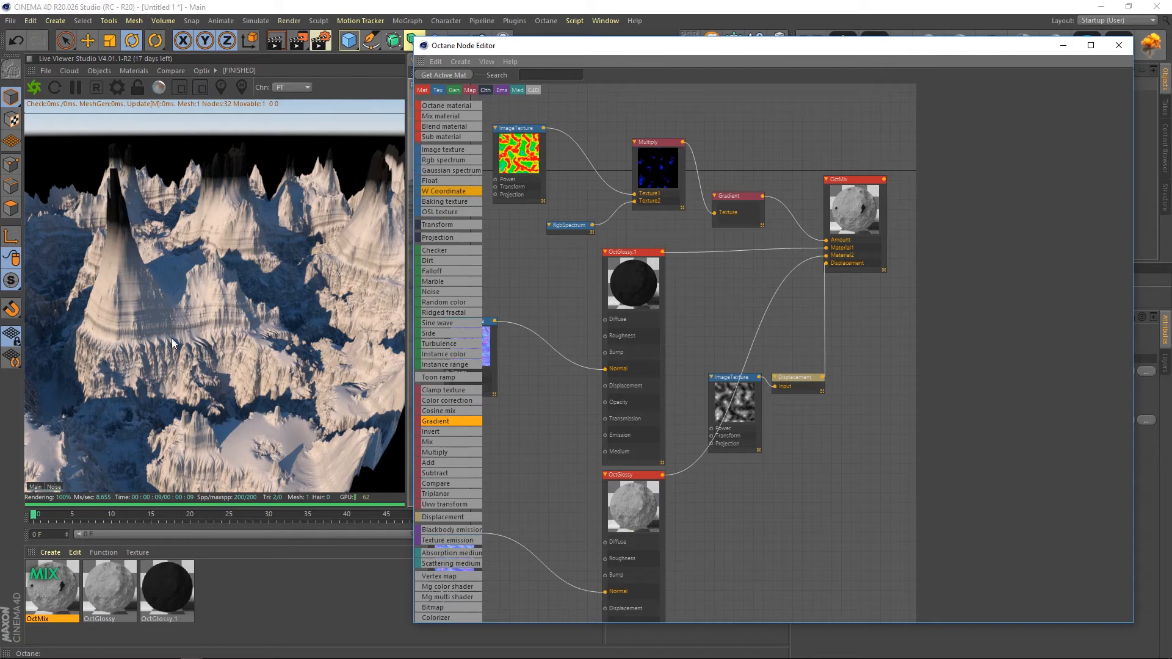
{"action": "left_click_drag", "start_coordinate": [464, 45], "coordinate": [493, 66]}
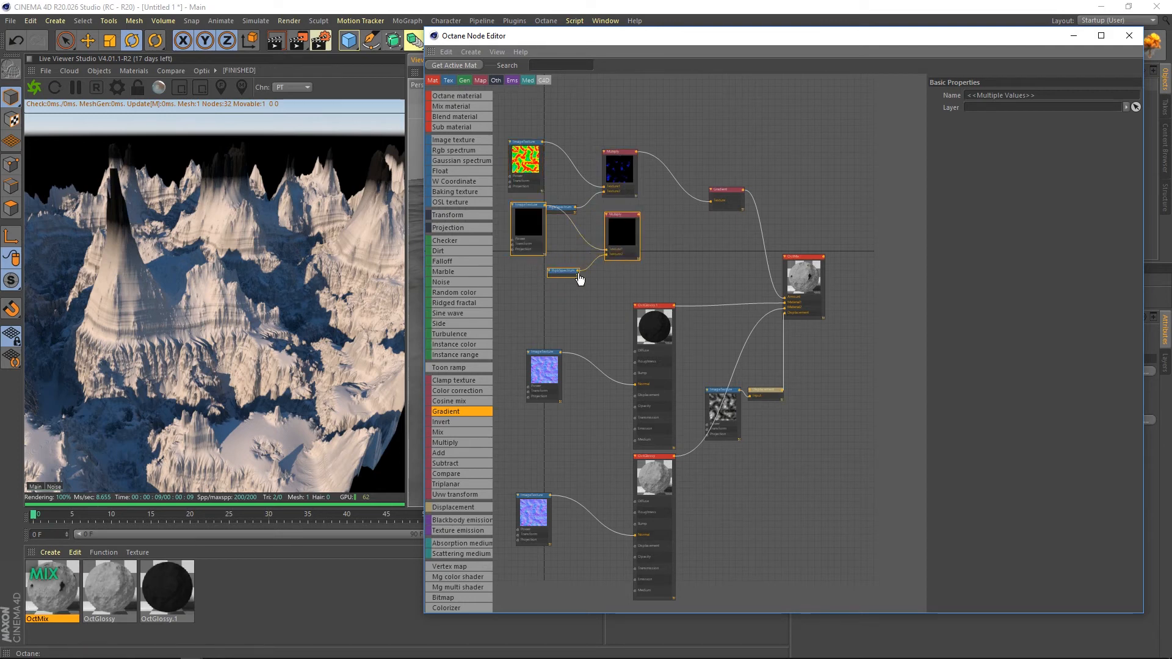
- Duplicate the ImageTexture–RgbSpectrum–Multiply branch twice and stack the copies below the first
{"action": "left_click", "coordinate": [561, 271]}
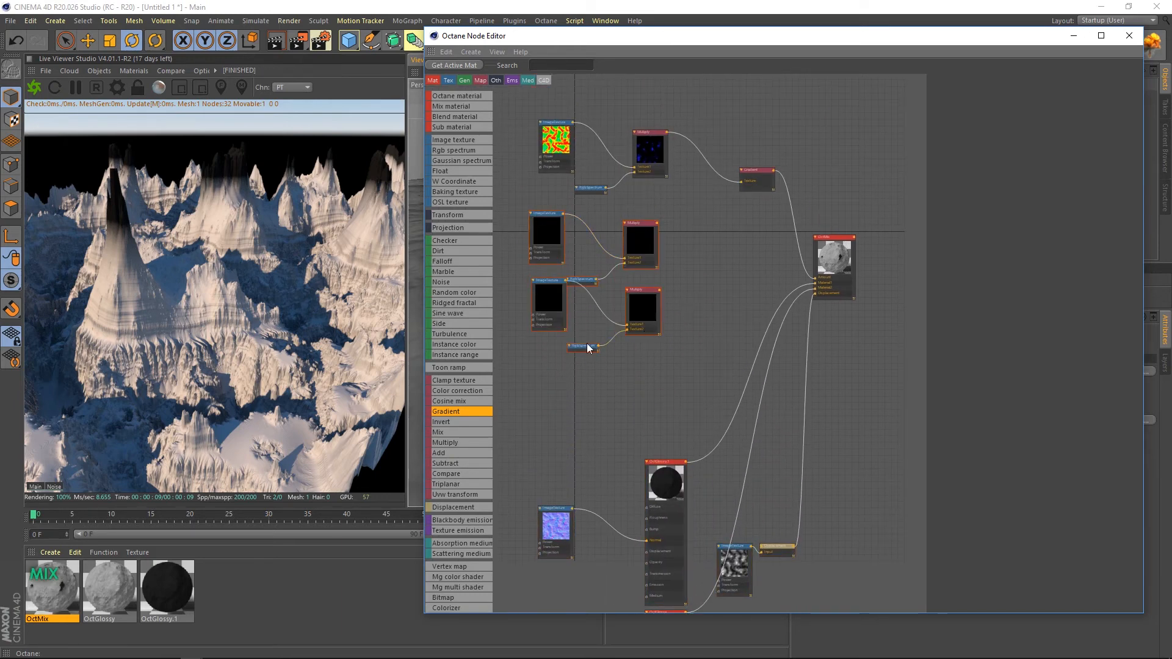
{"action": "left_click", "coordinate": [581, 346]}
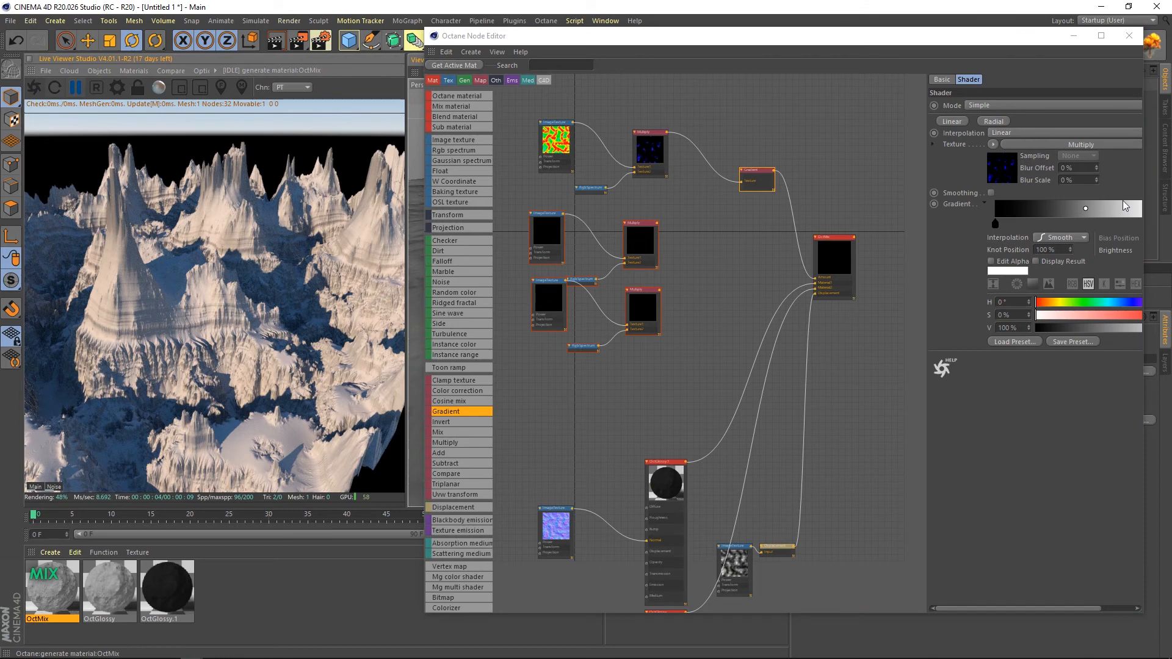
- Switch the Gradient to Complex mode and add a dark grey knot partway along its ramp
{"action": "left_click", "coordinate": [979, 105]}
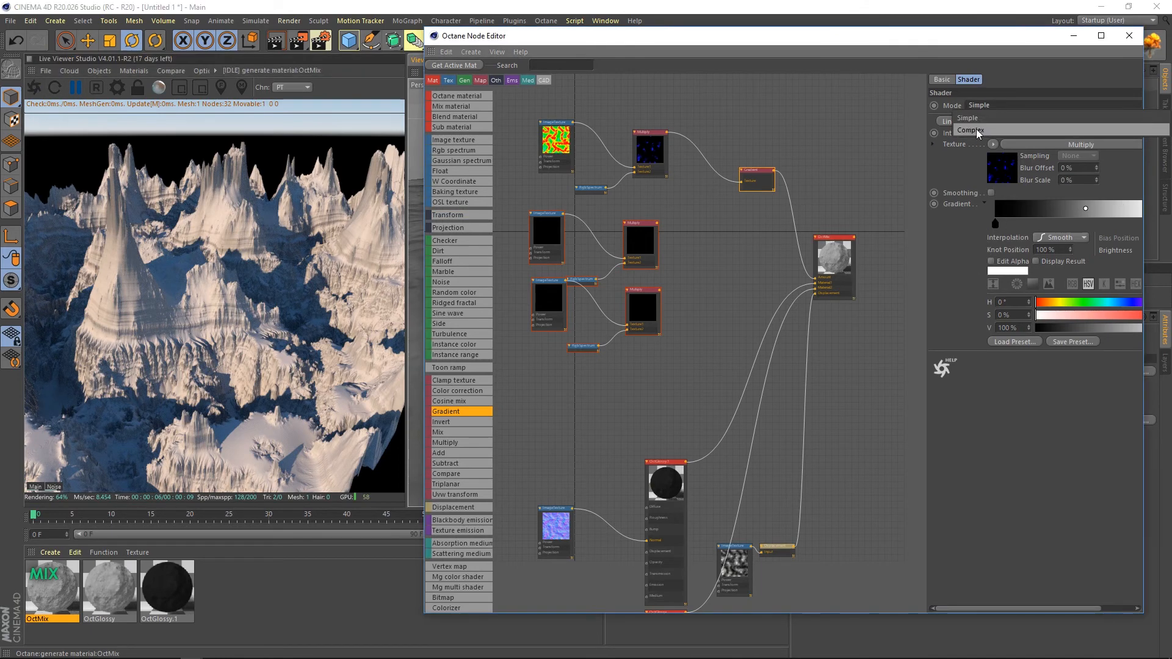
{"action": "left_click", "coordinate": [970, 130]}
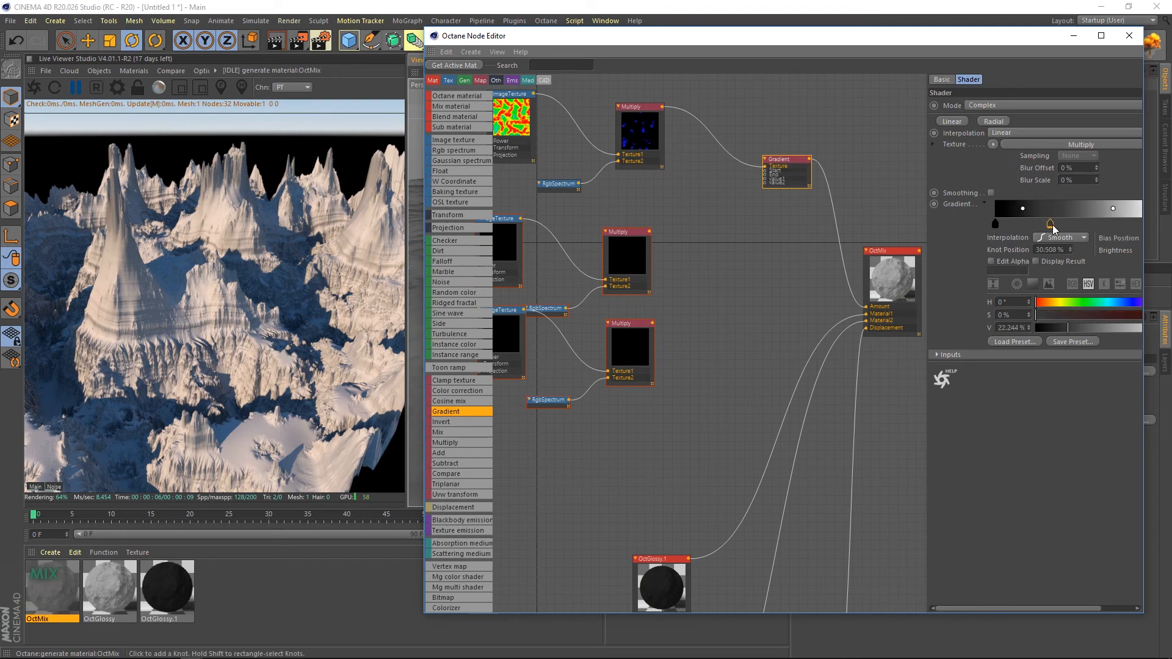
{"action": "left_click", "coordinate": [785, 161]}
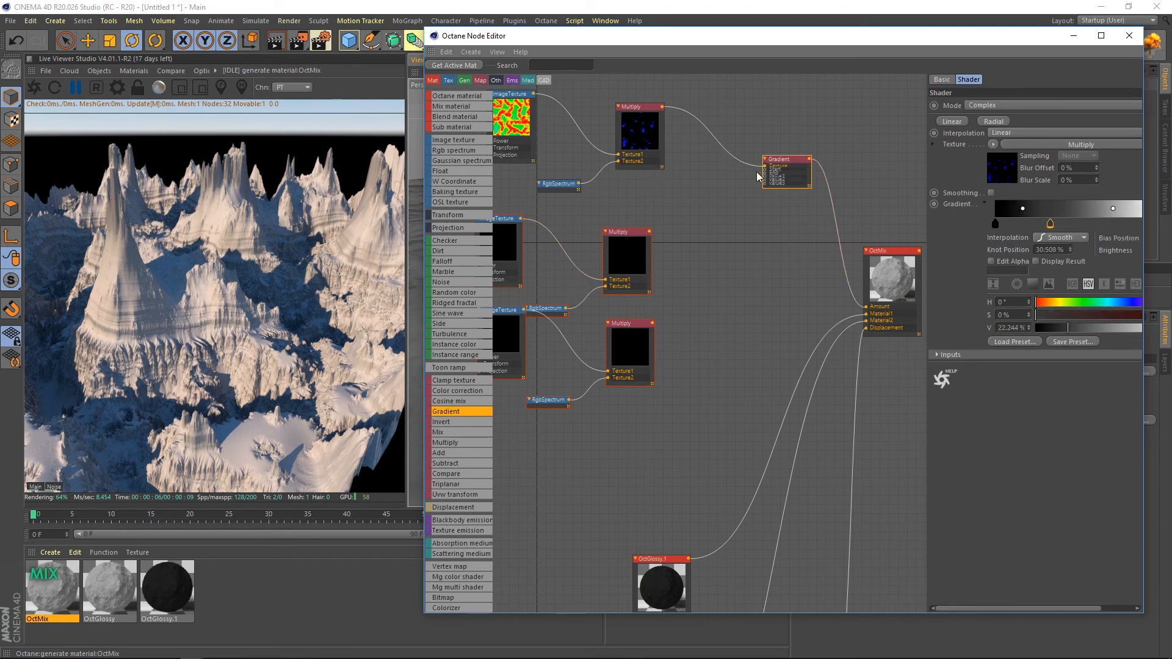
- Wire the remaining Multiply branches into the Gradient inputs and close the node editor
{"action": "left_click", "coordinate": [994, 144]}
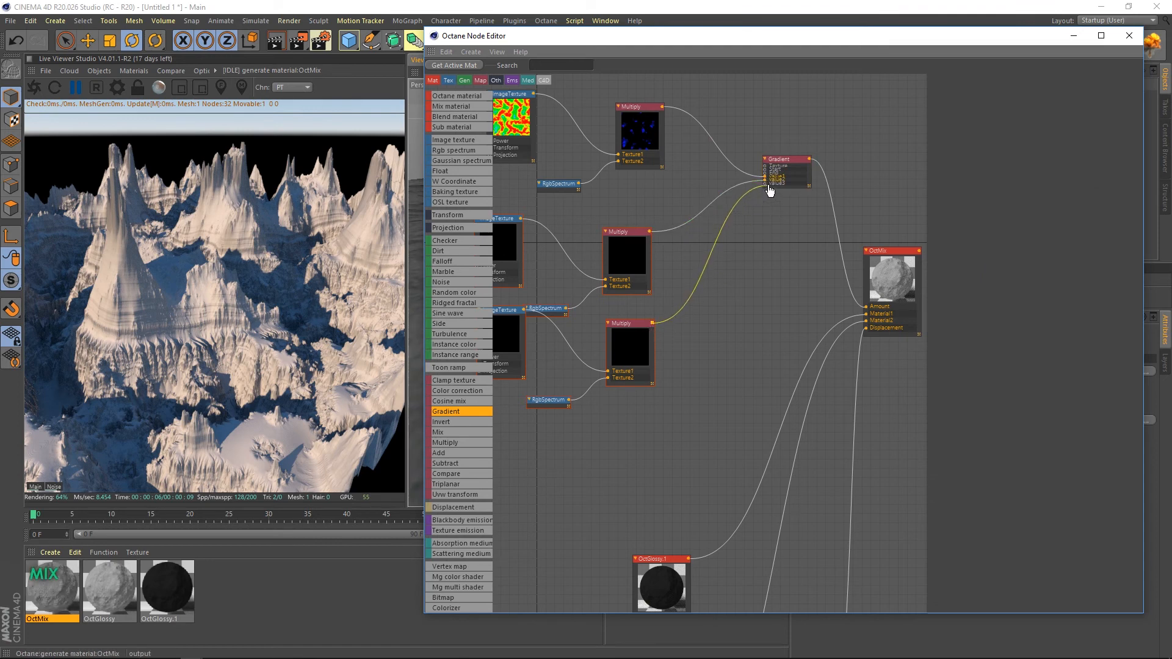
{"action": "left_click", "coordinate": [784, 158]}
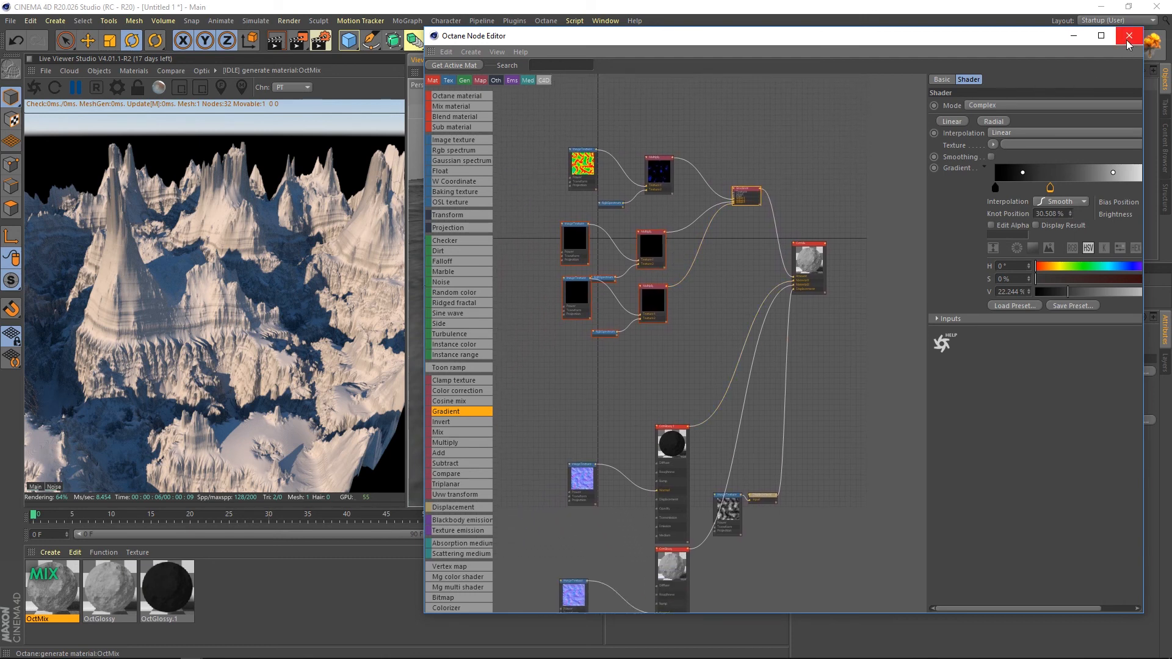
{"action": "left_click", "coordinate": [1128, 36]}
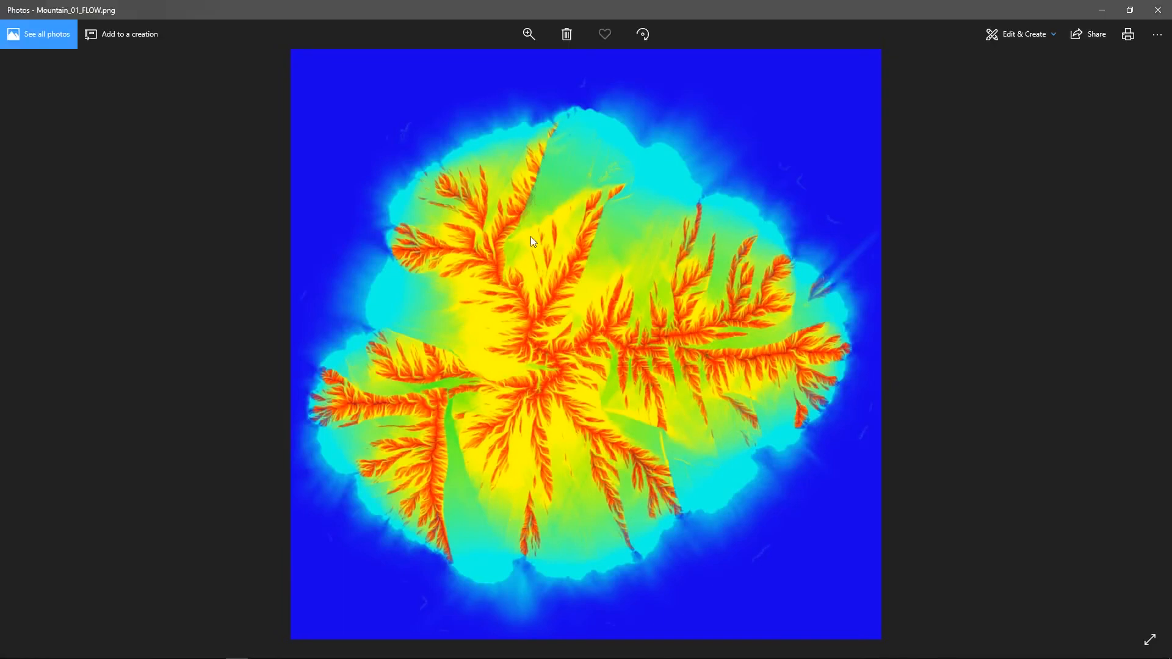
{"action": "mouse_move", "coordinate": [486, 384]}
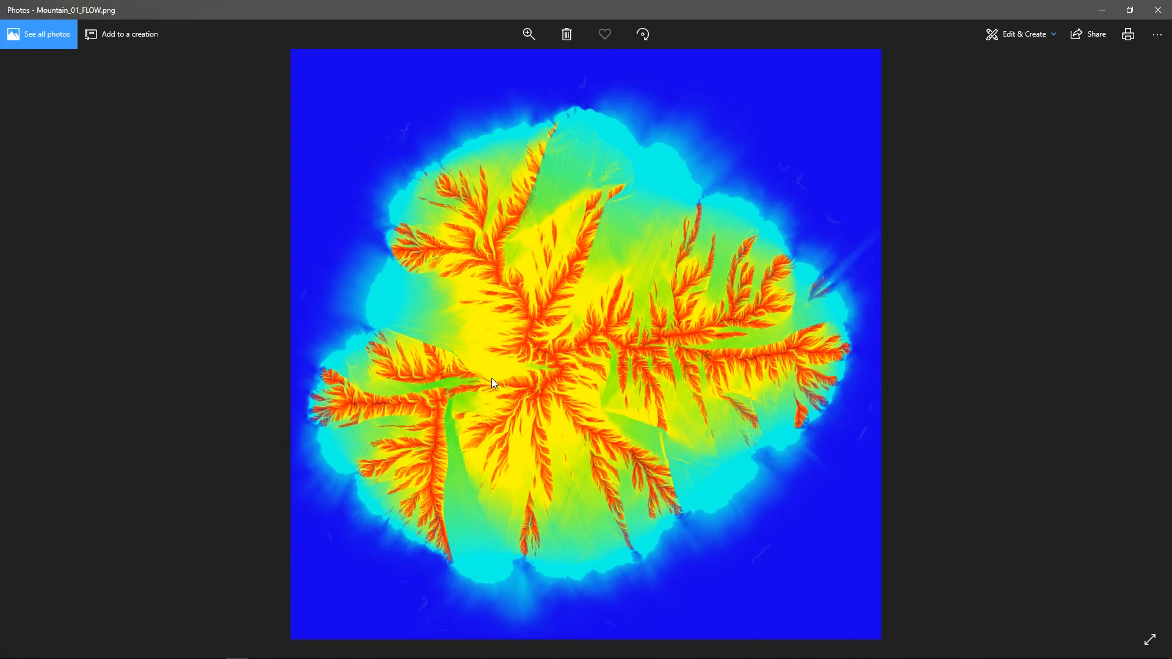
{"action": "mouse_move", "coordinate": [843, 348]}
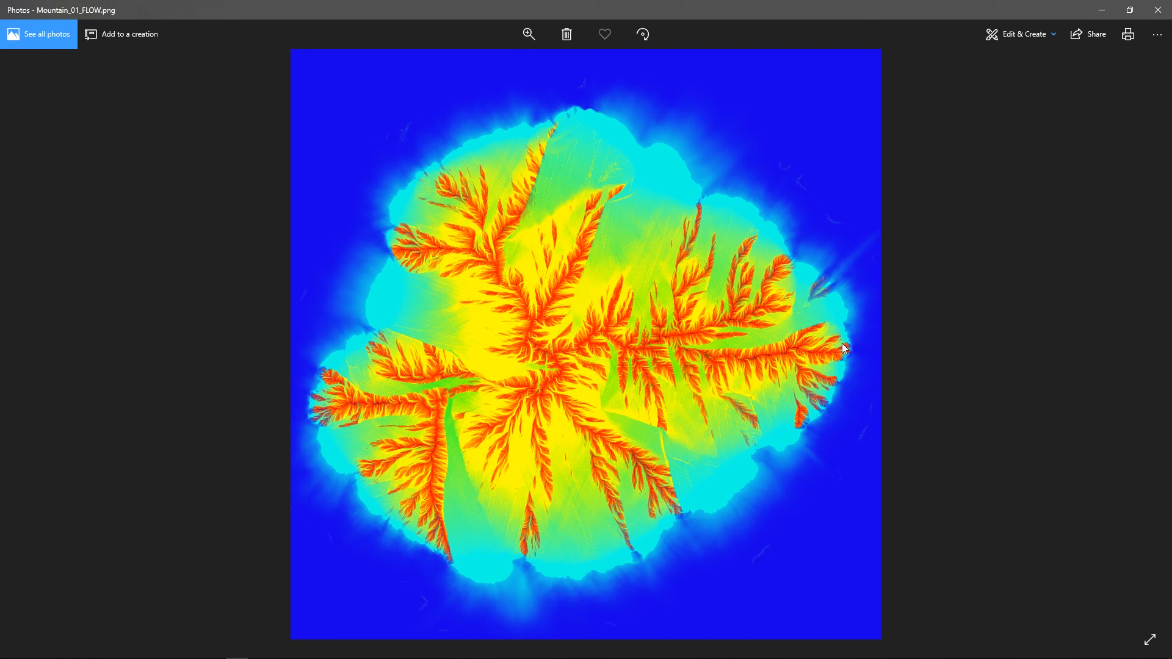
{"action": "mouse_move", "coordinate": [404, 292]}
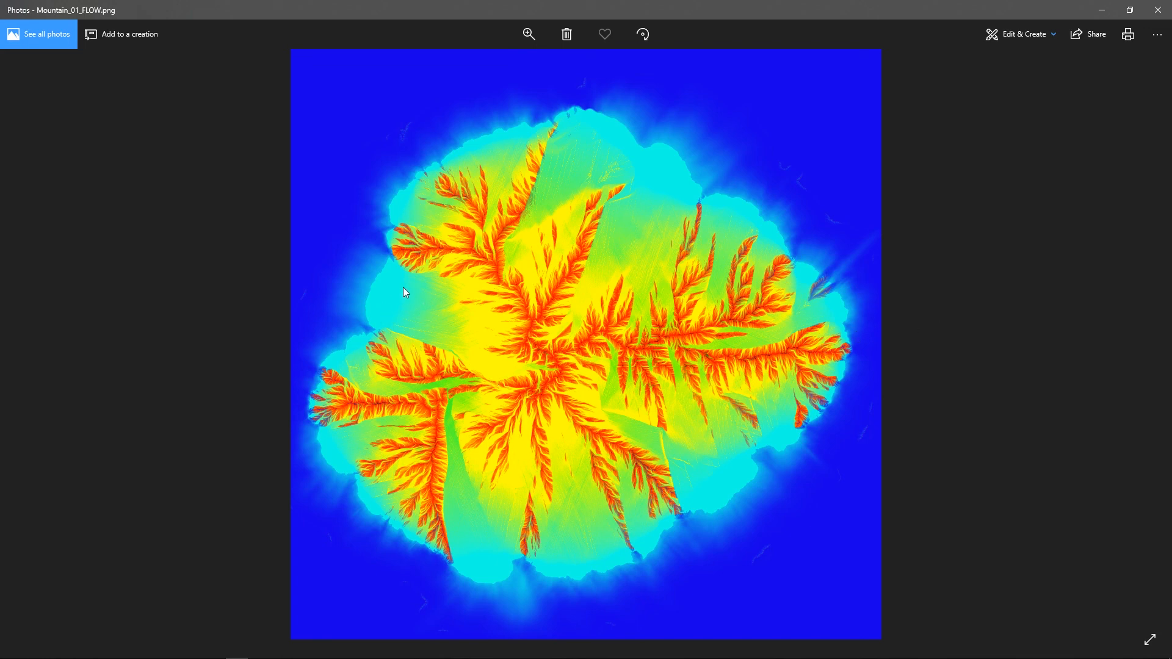
{"action": "mouse_move", "coordinate": [1058, 79]}
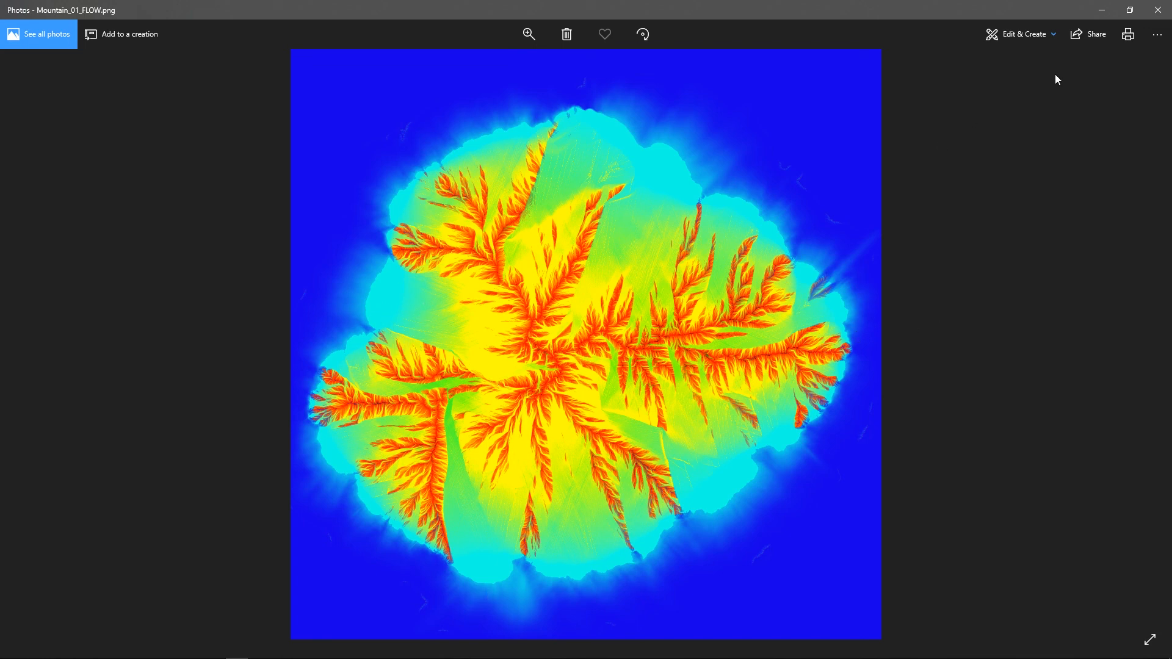